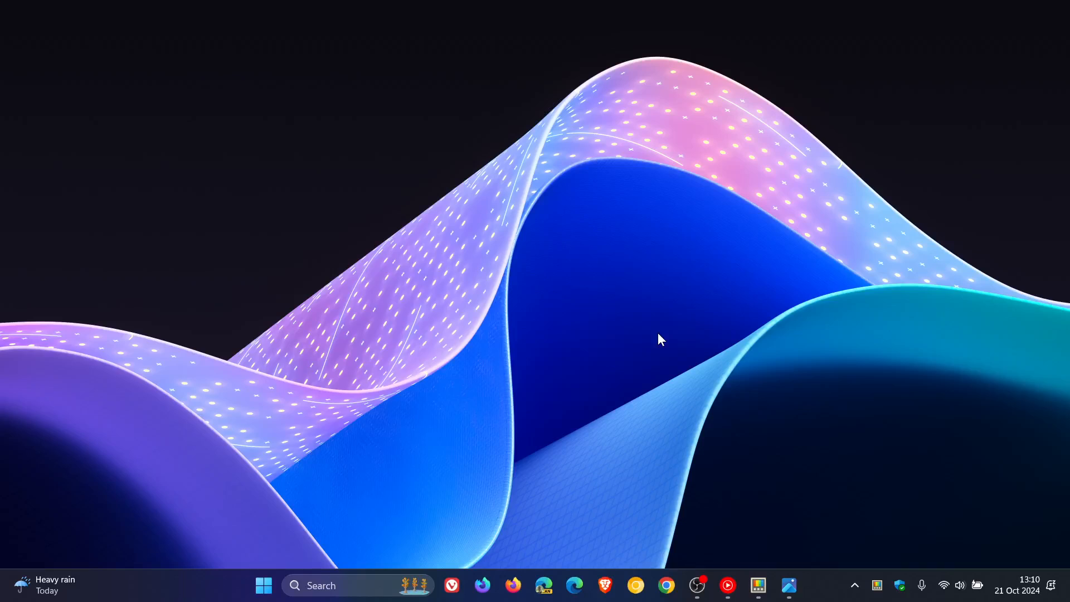
# - Launch PowerToys Settings from its taskbar icon
pyautogui.click(758, 586)
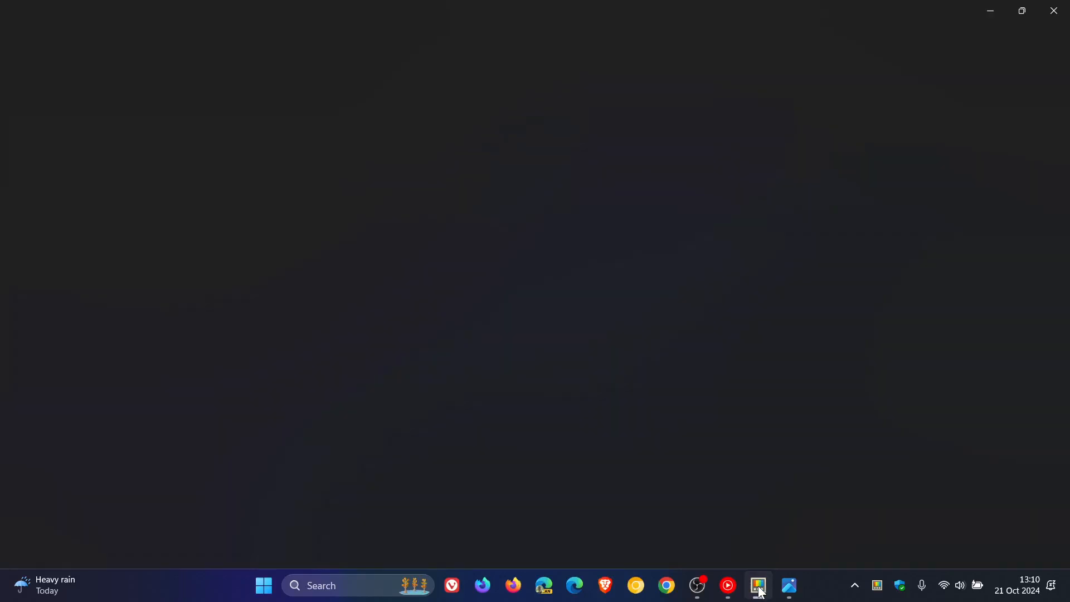
# - Let PowerToys Settings load on General (version 0.85.1, admin mode) and browse the utility list
pyautogui.click(758, 585)
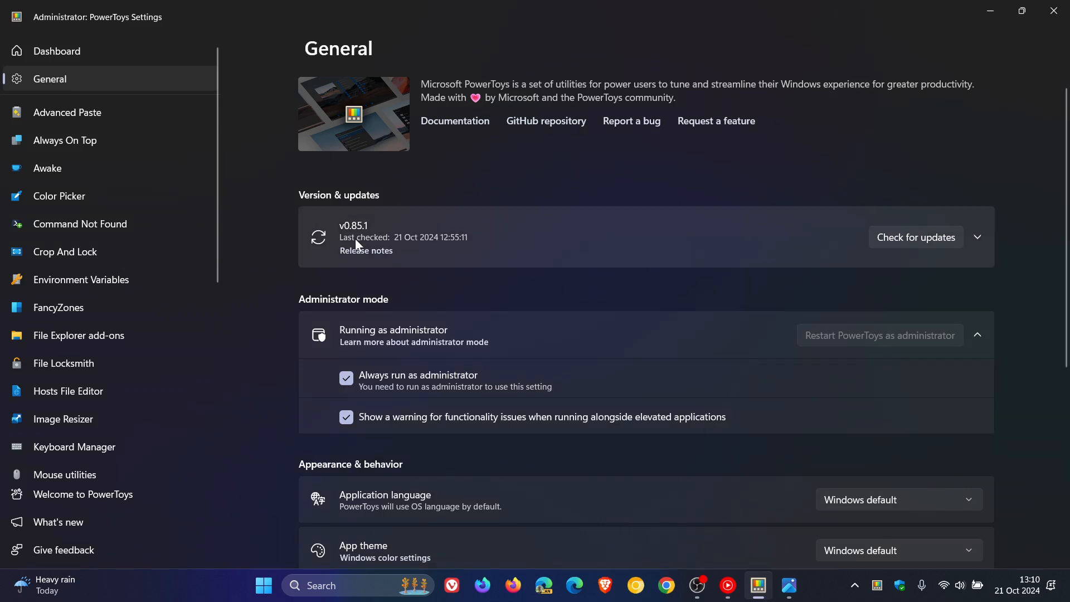
pyautogui.moveTo(583, 182)
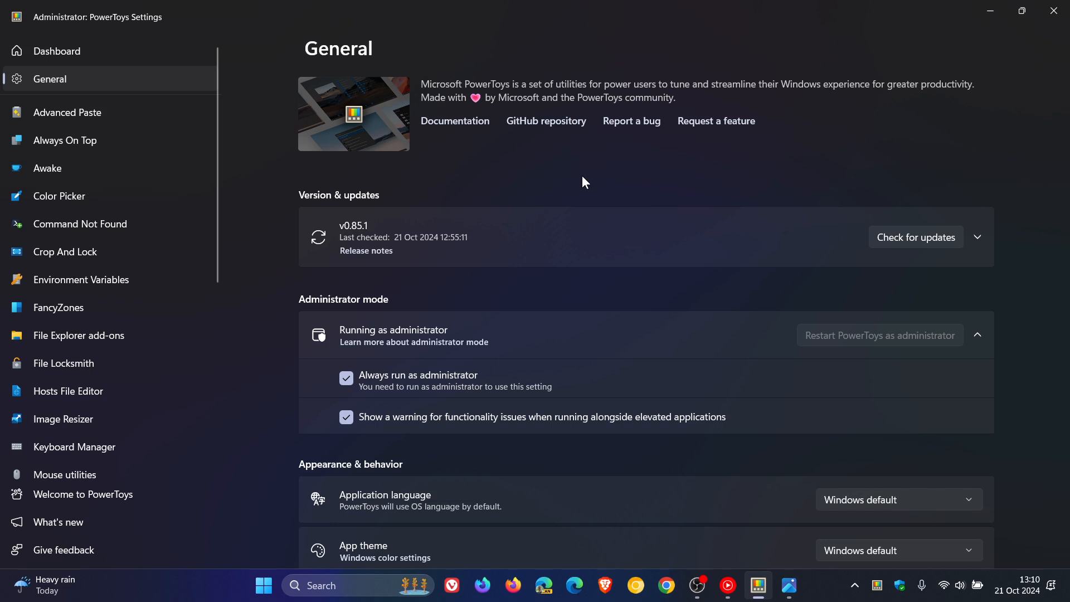
pyautogui.scroll(-3)
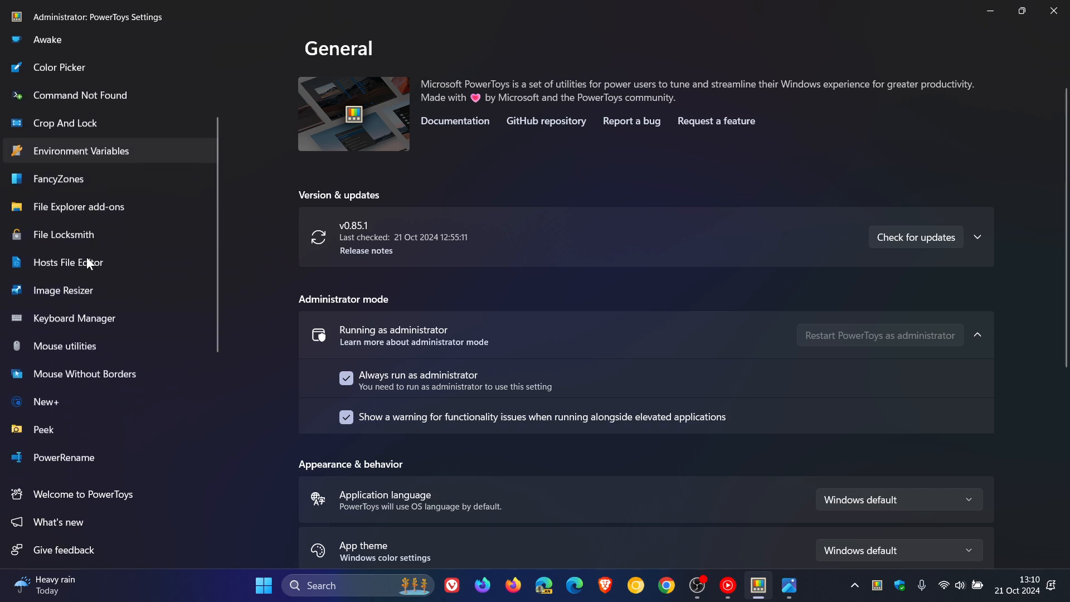
# - View the New+ page, switched off with its template location, and browse the navigation list
pyautogui.click(47, 402)
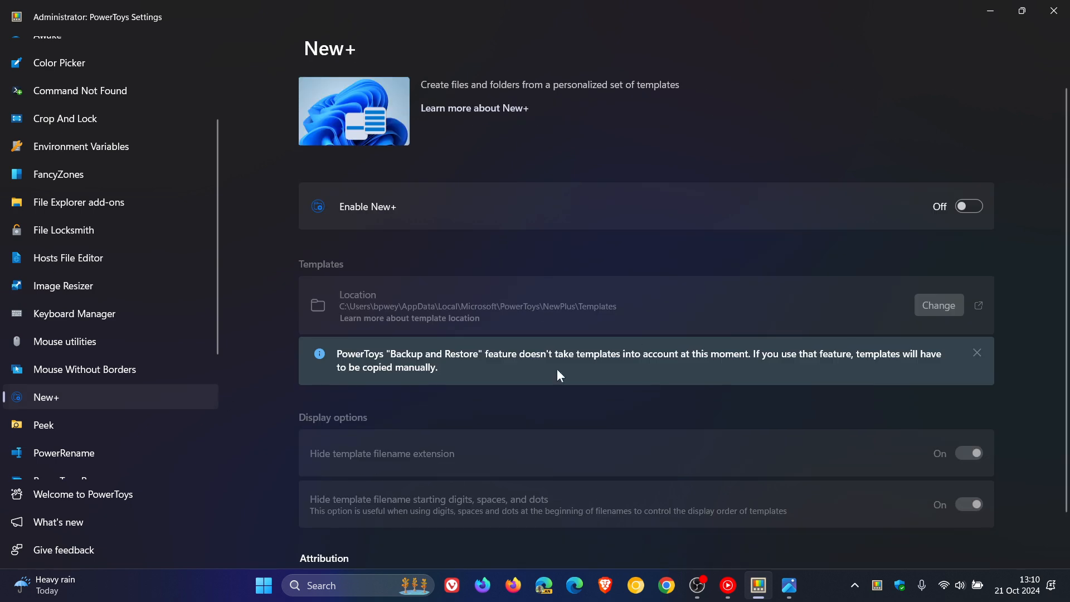
pyautogui.moveTo(839, 113)
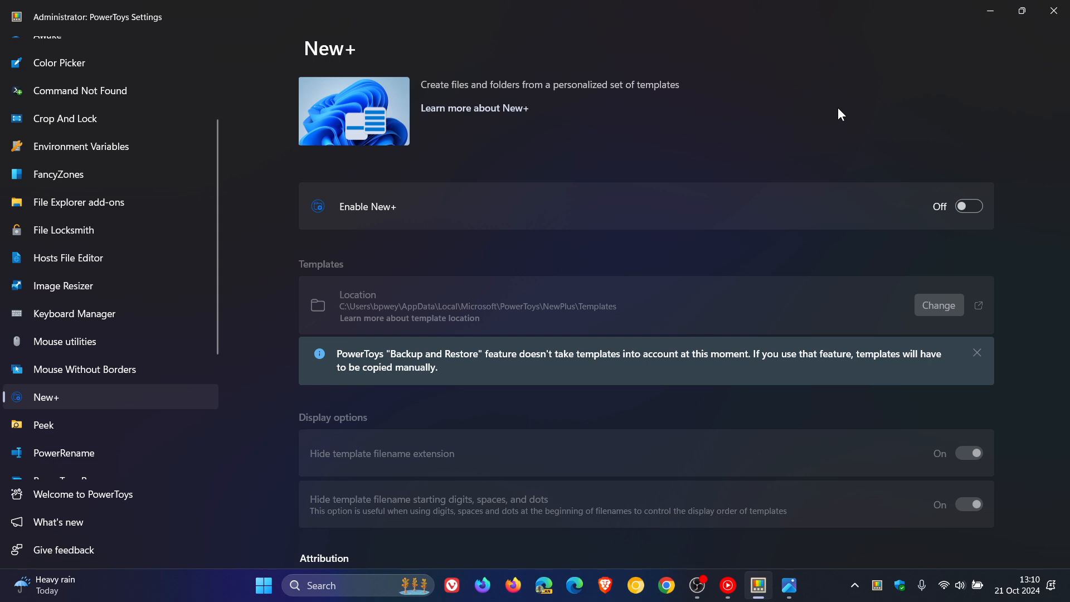
pyautogui.moveTo(640, 135)
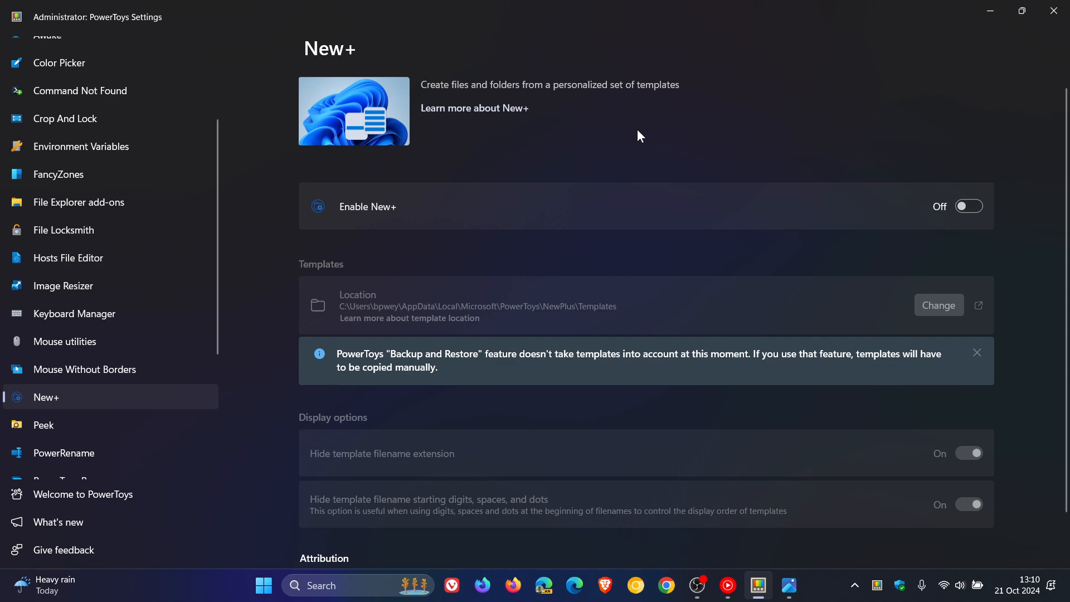
pyautogui.scroll(3)
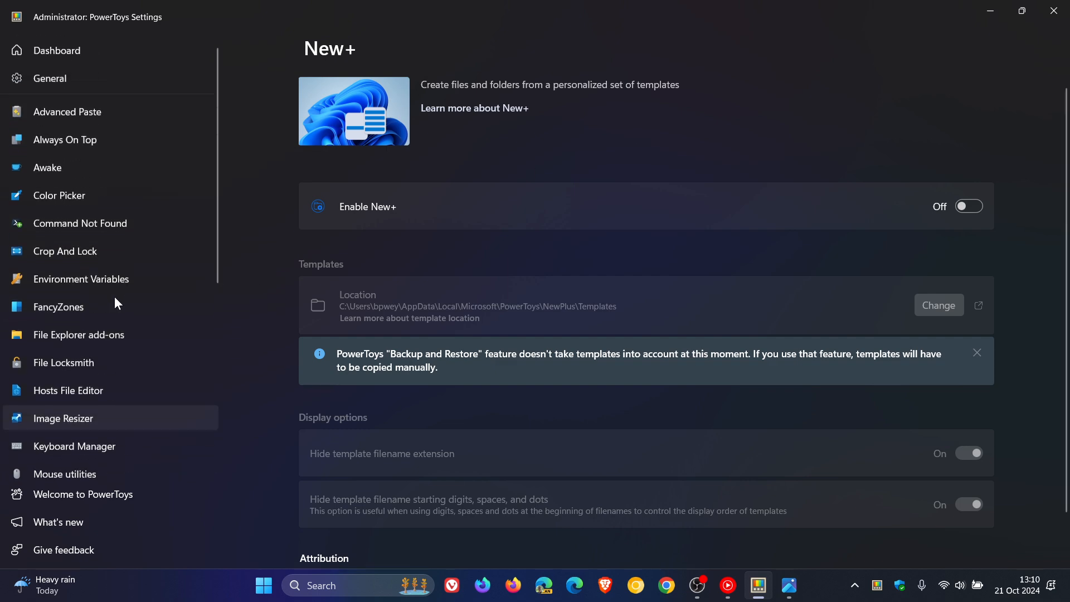
pyautogui.moveTo(106, 362)
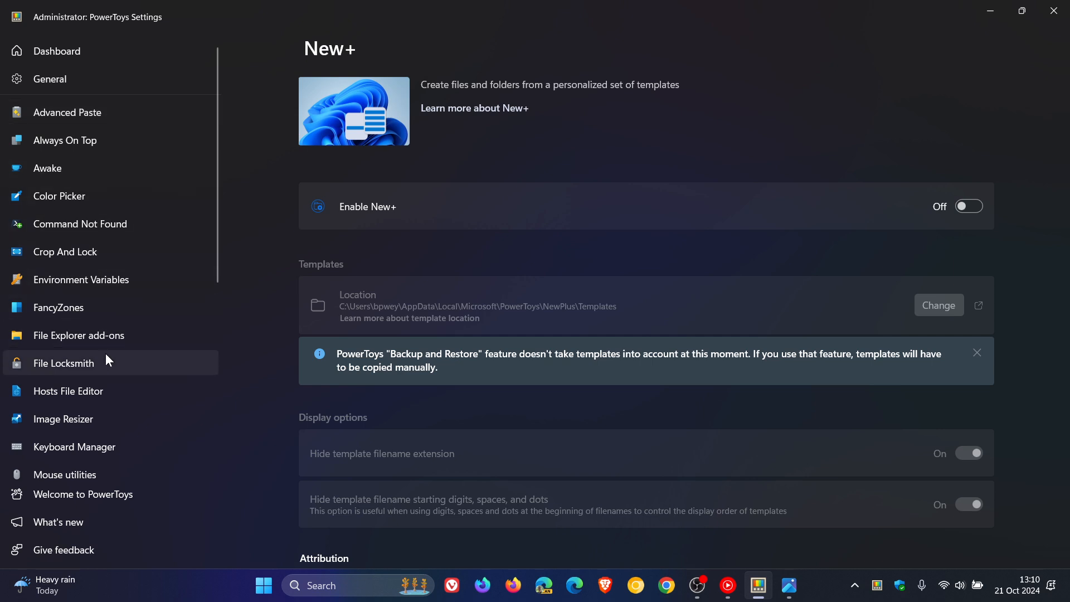
pyautogui.scroll(-3)
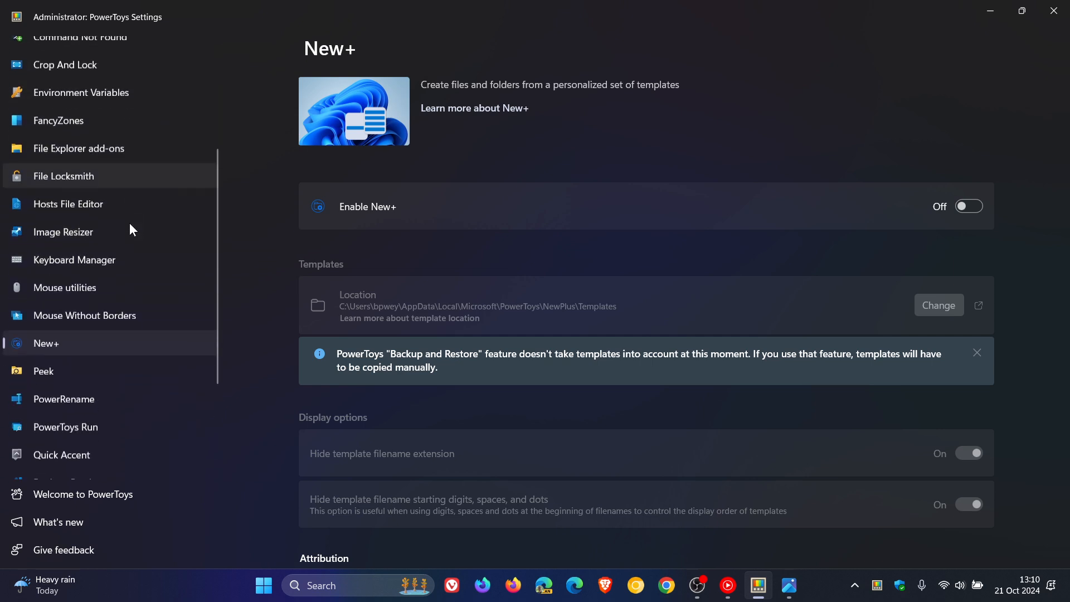
pyautogui.scroll(-3)
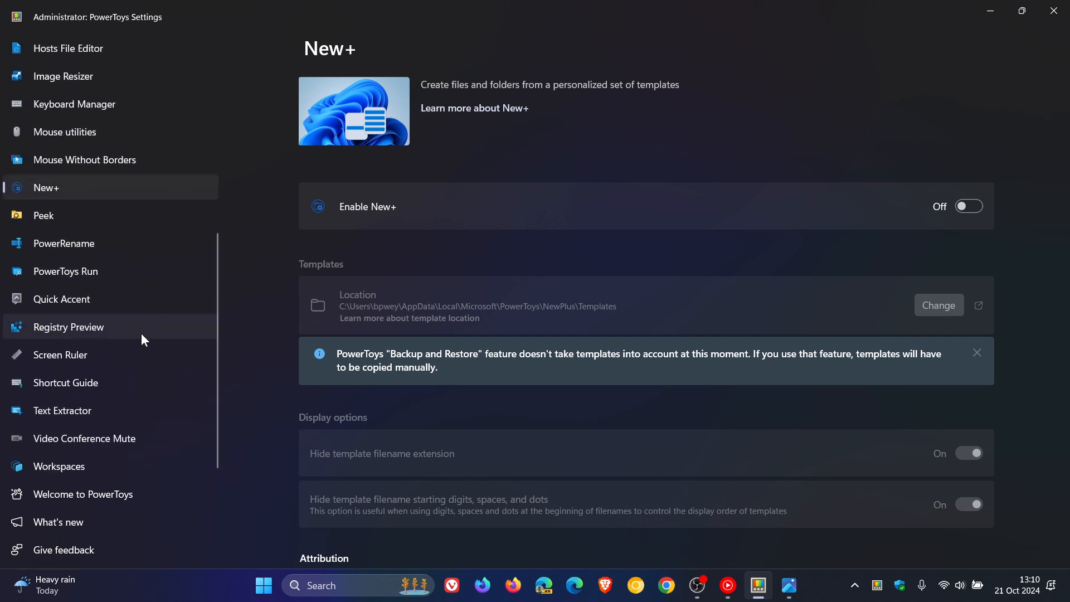
pyautogui.scroll(3)
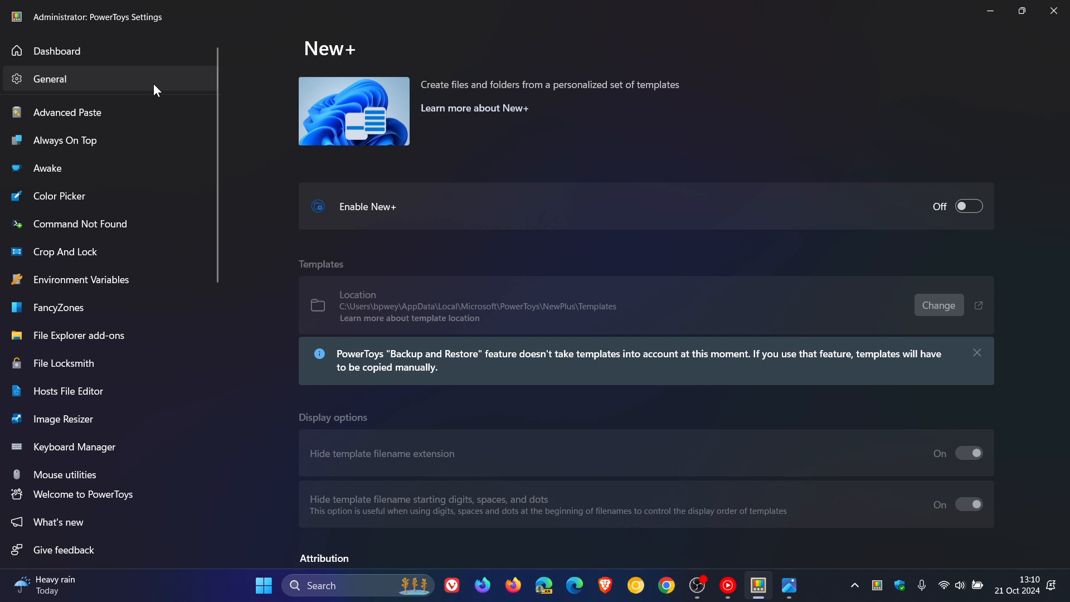
# - View the Dashboard showing Image Resizer as the only enabled module
pyautogui.click(57, 51)
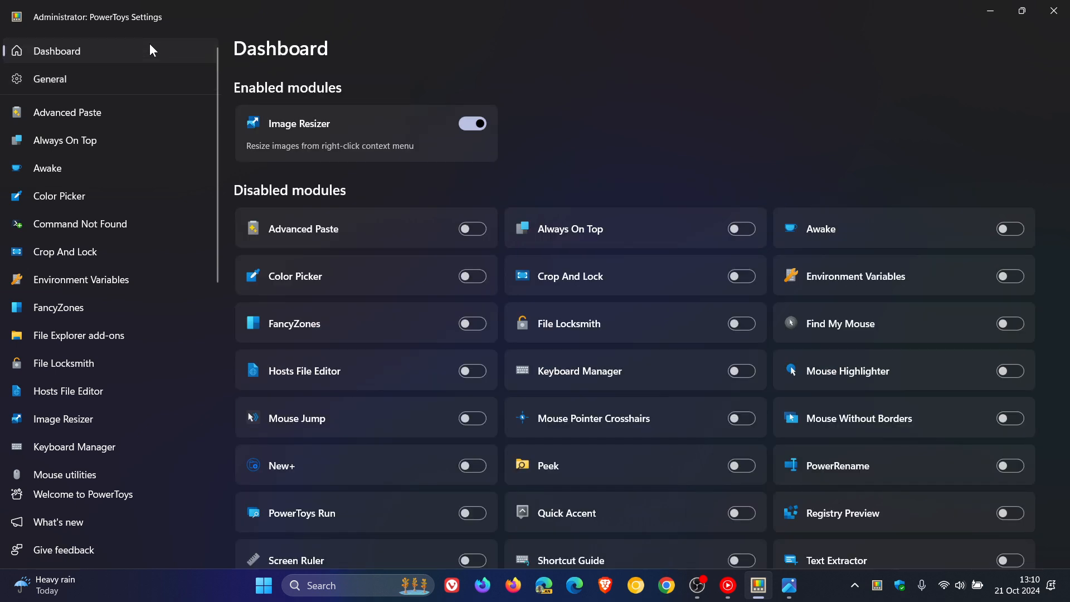
pyautogui.scroll(-3)
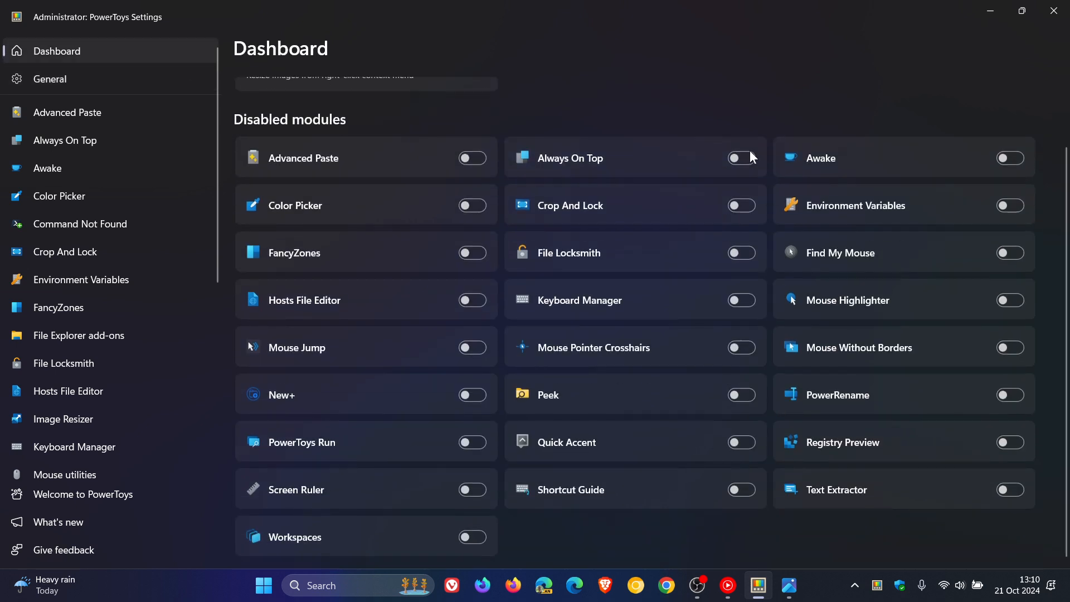
pyautogui.moveTo(722, 113)
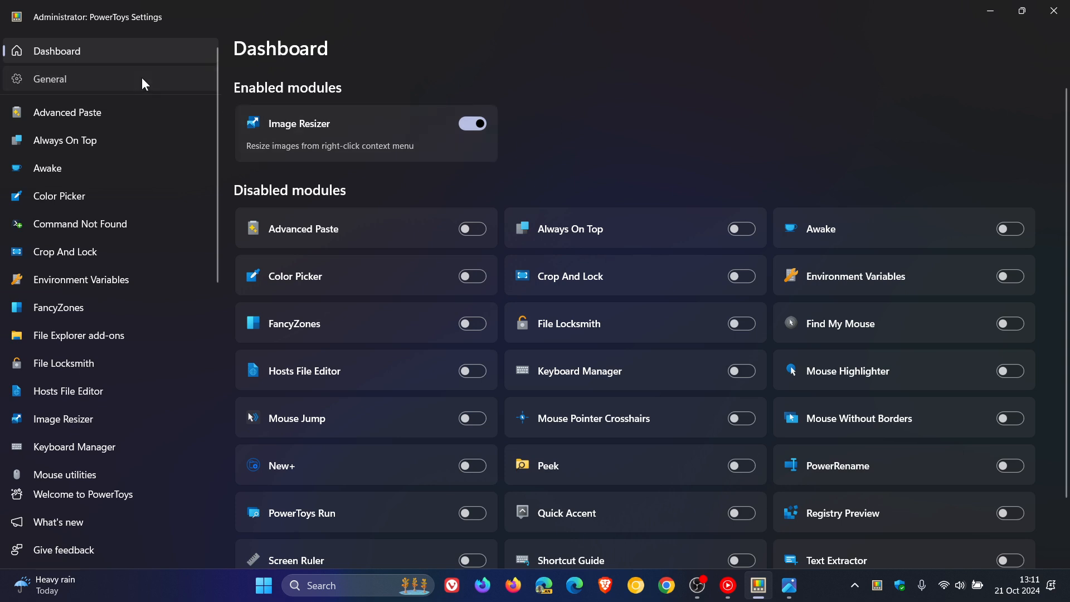
# - Return to the General page and browse the full flat utility list
pyautogui.click(49, 79)
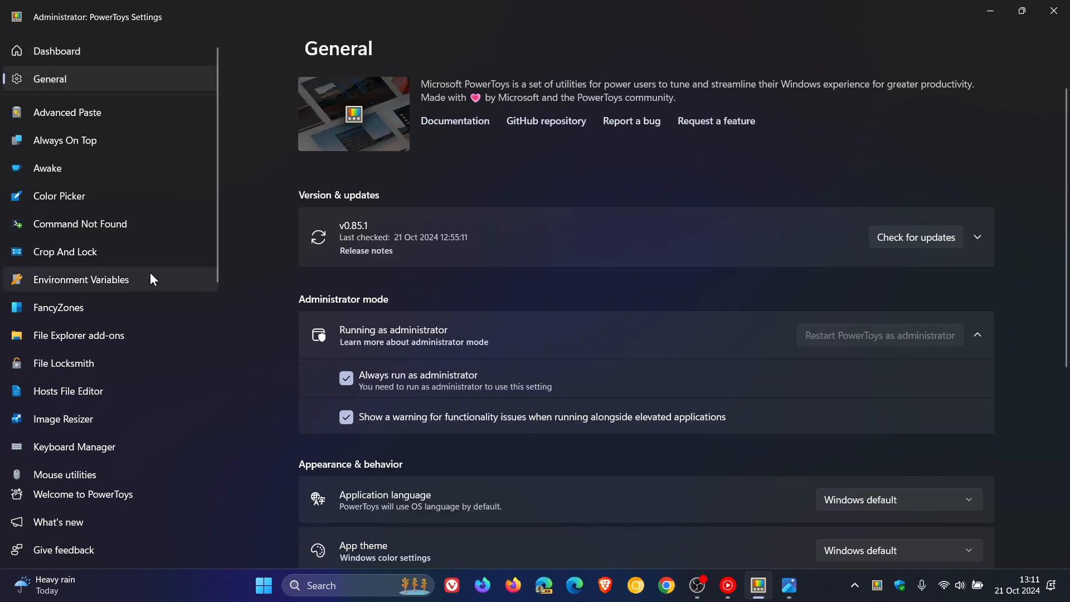
pyautogui.moveTo(164, 279)
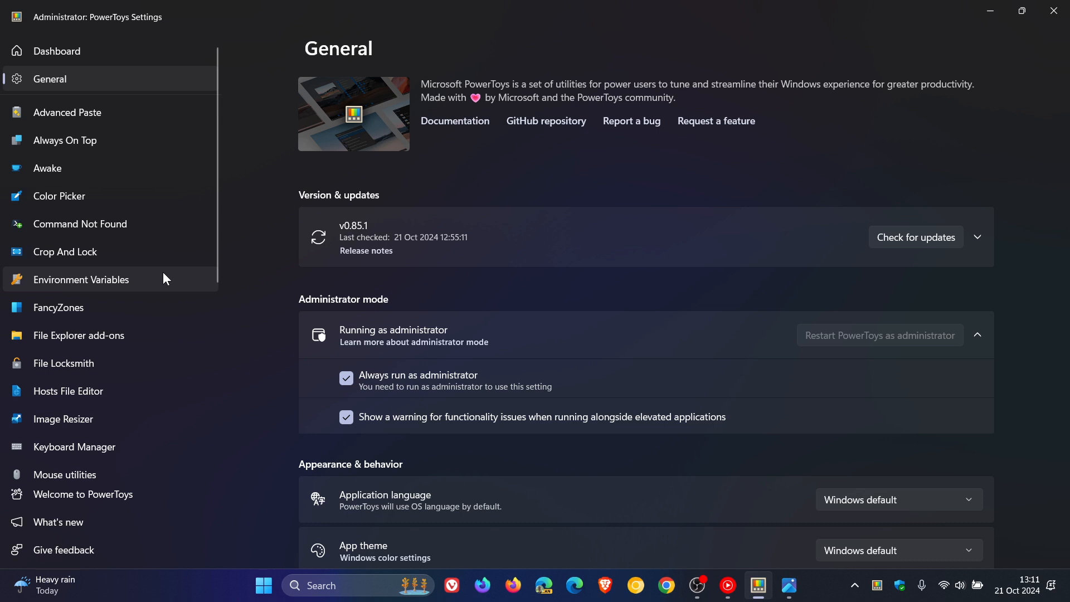
pyautogui.moveTo(89, 196)
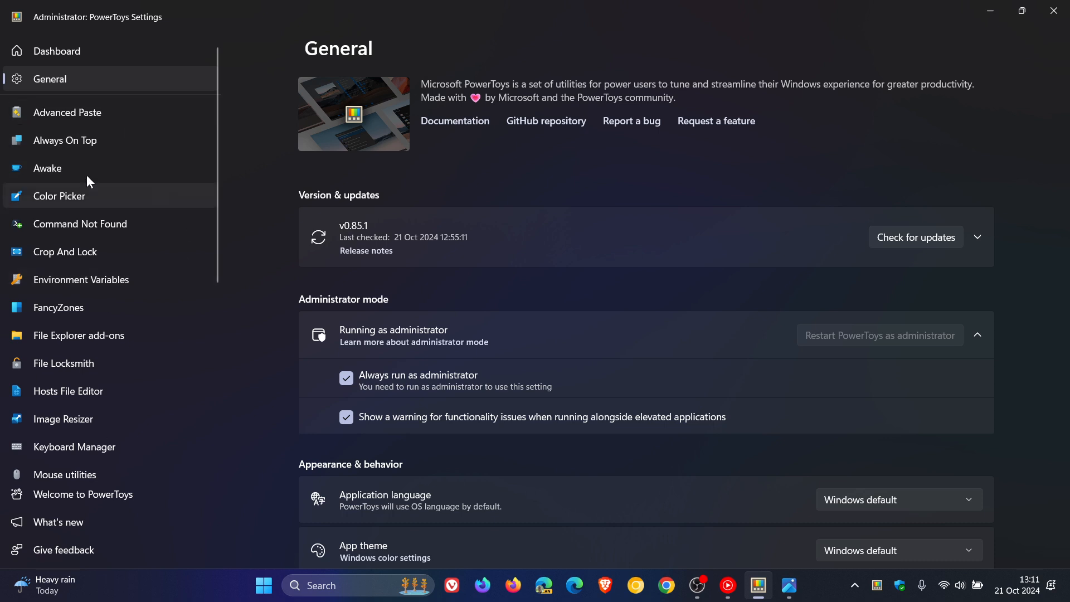
pyautogui.moveTo(142, 243)
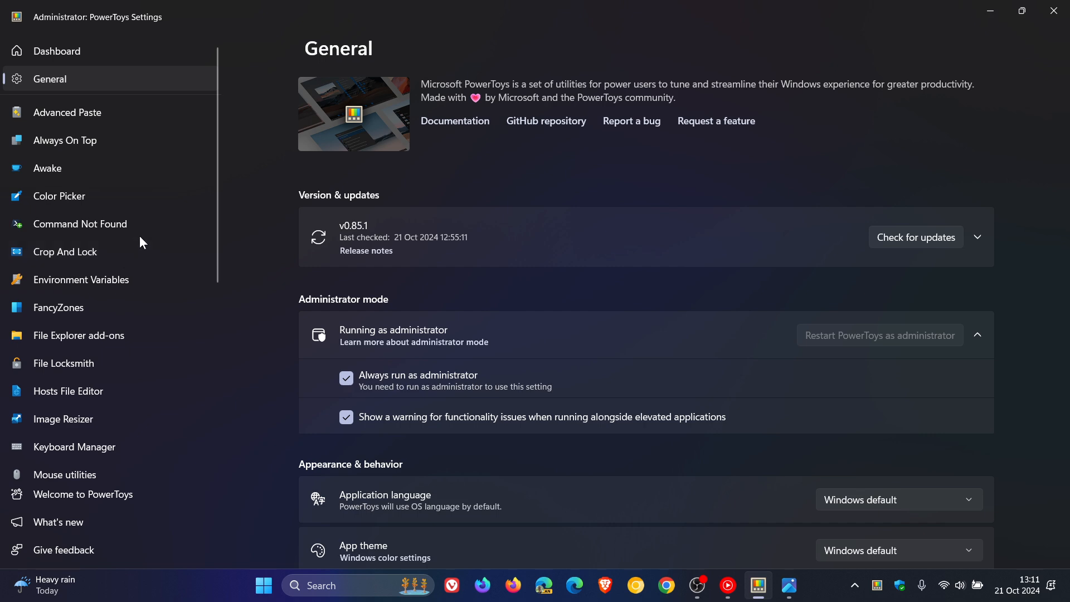
pyautogui.scroll(-3)
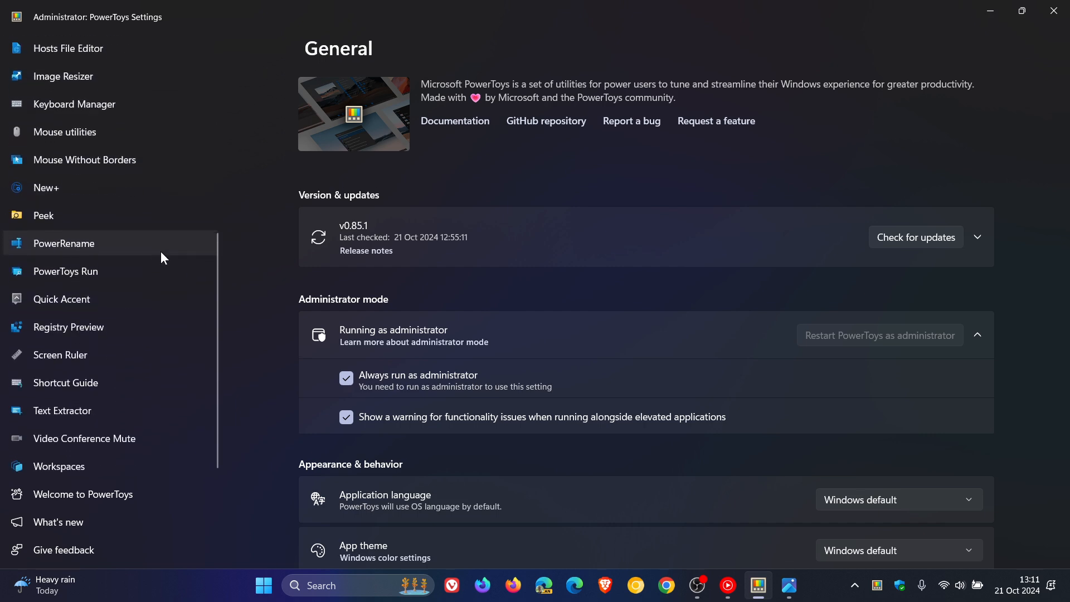
pyautogui.moveTo(170, 255)
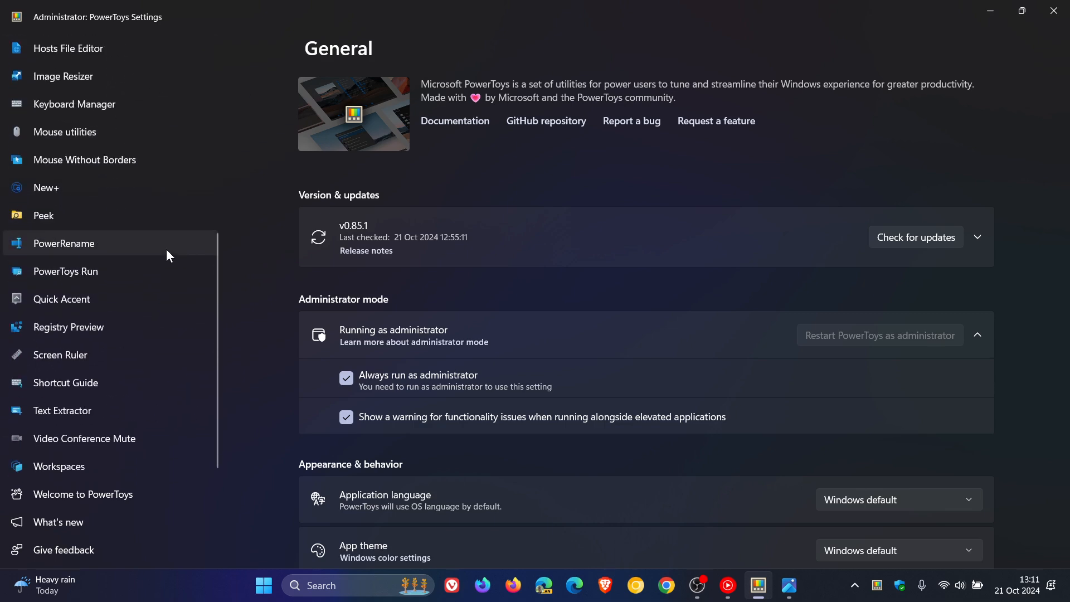
pyautogui.scroll(3)
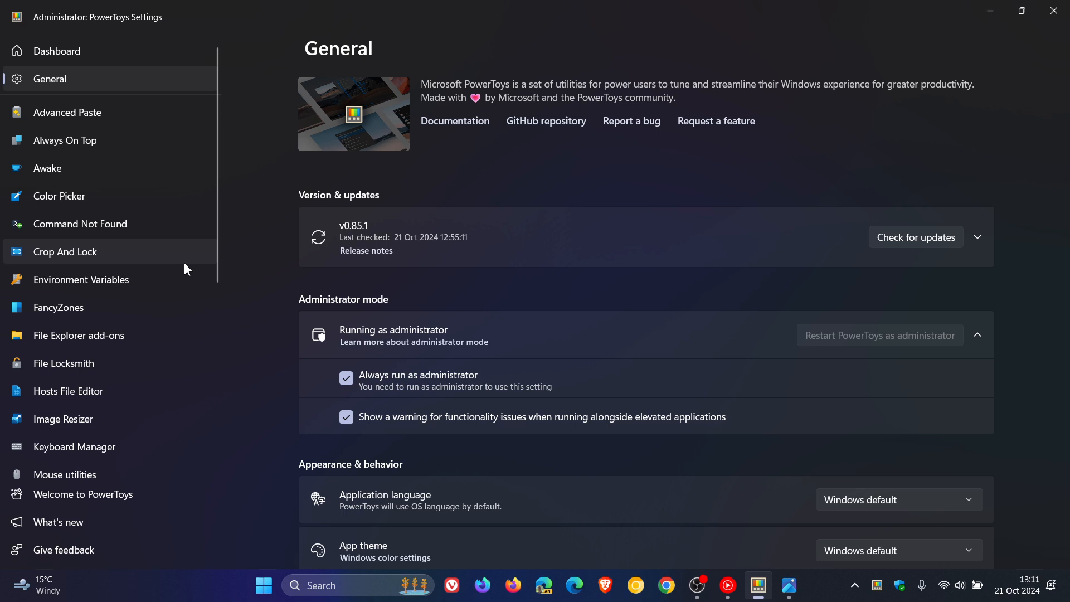
pyautogui.moveTo(766, 410)
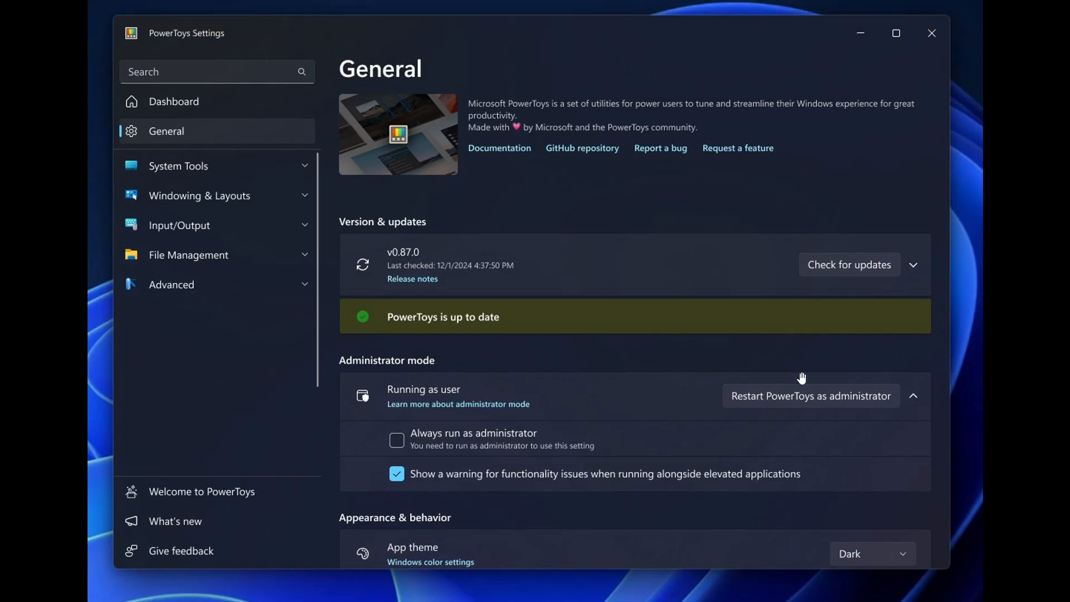
pyautogui.moveTo(957, 247)
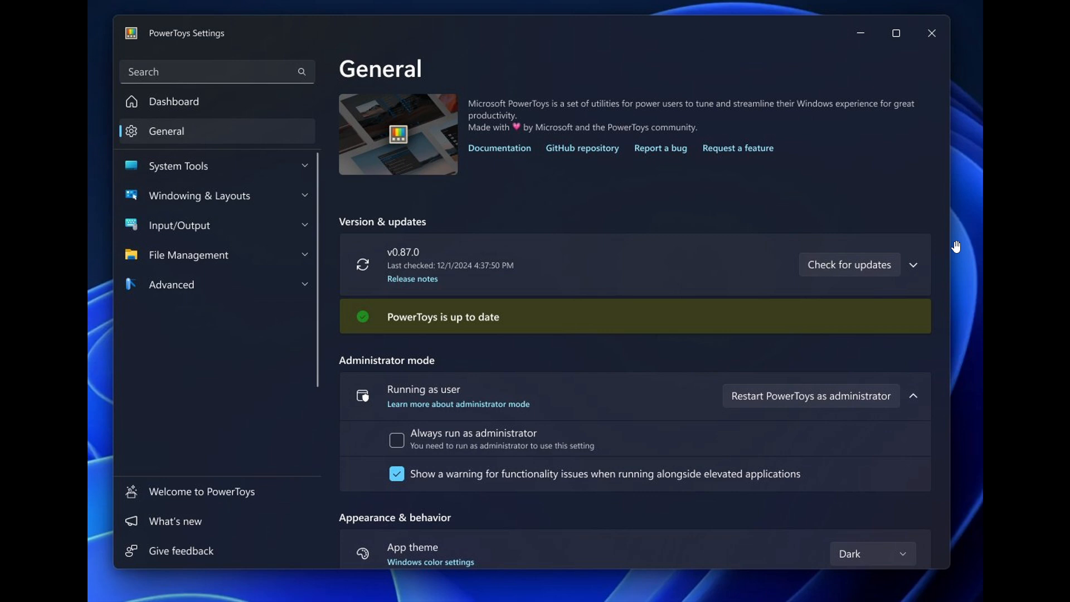
pyautogui.moveTo(306, 155)
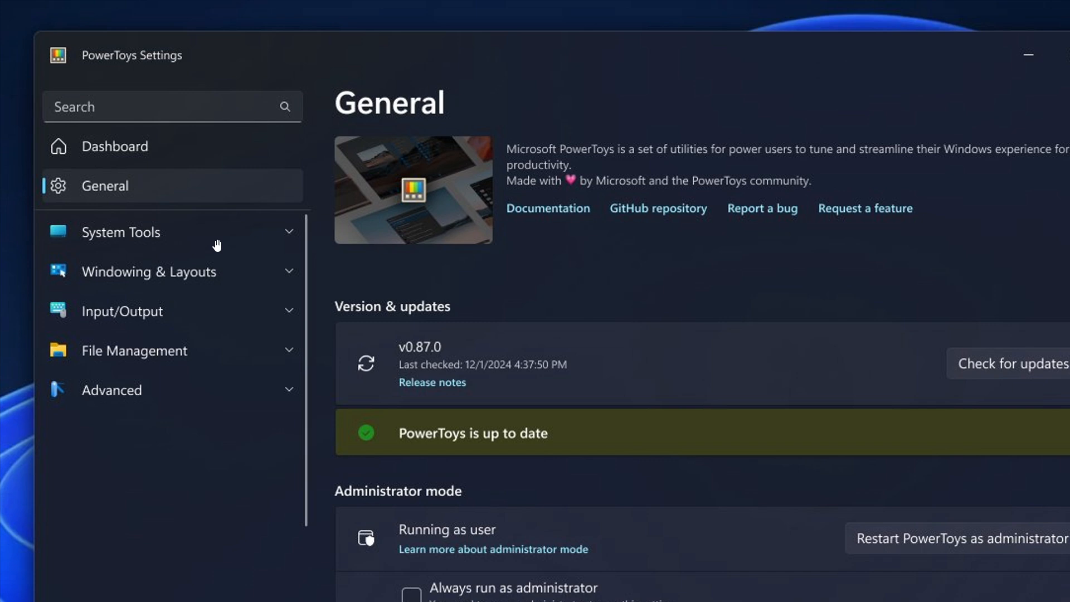
pyautogui.moveTo(205, 312)
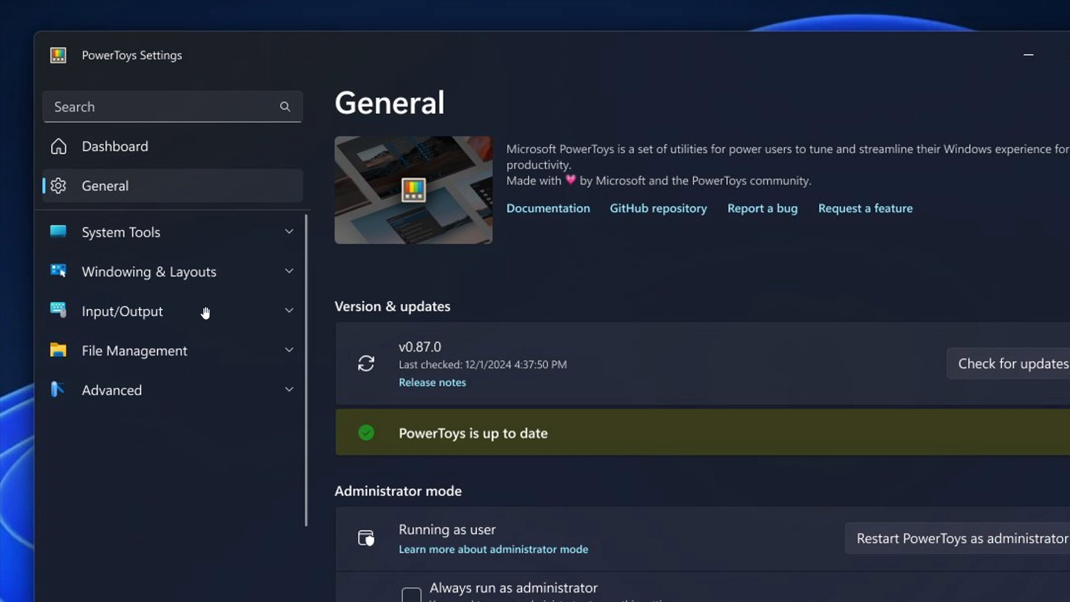
pyautogui.moveTo(205, 397)
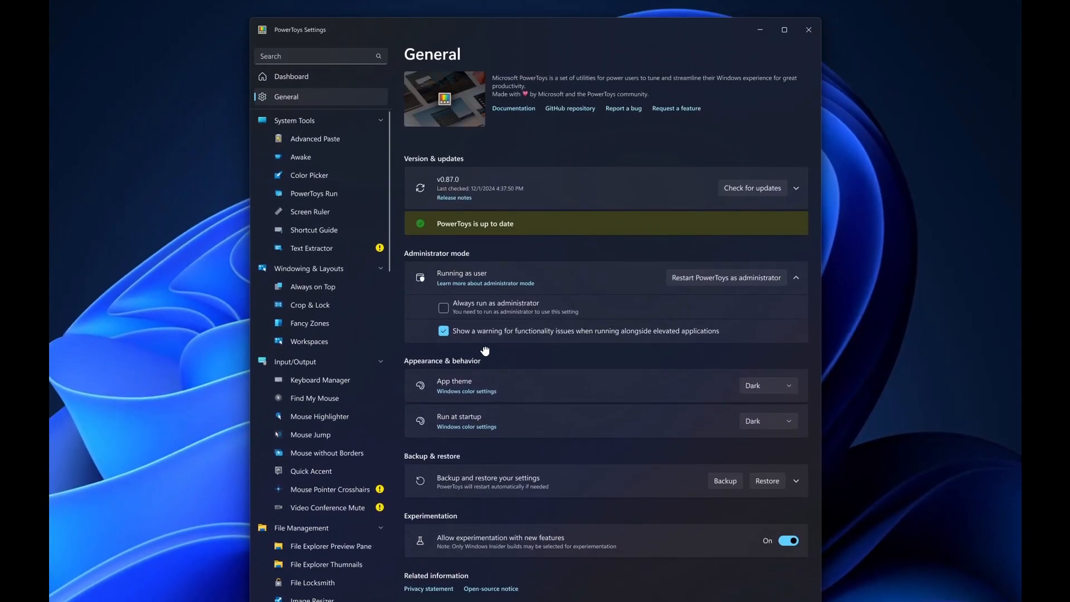
pyautogui.moveTo(321, 156)
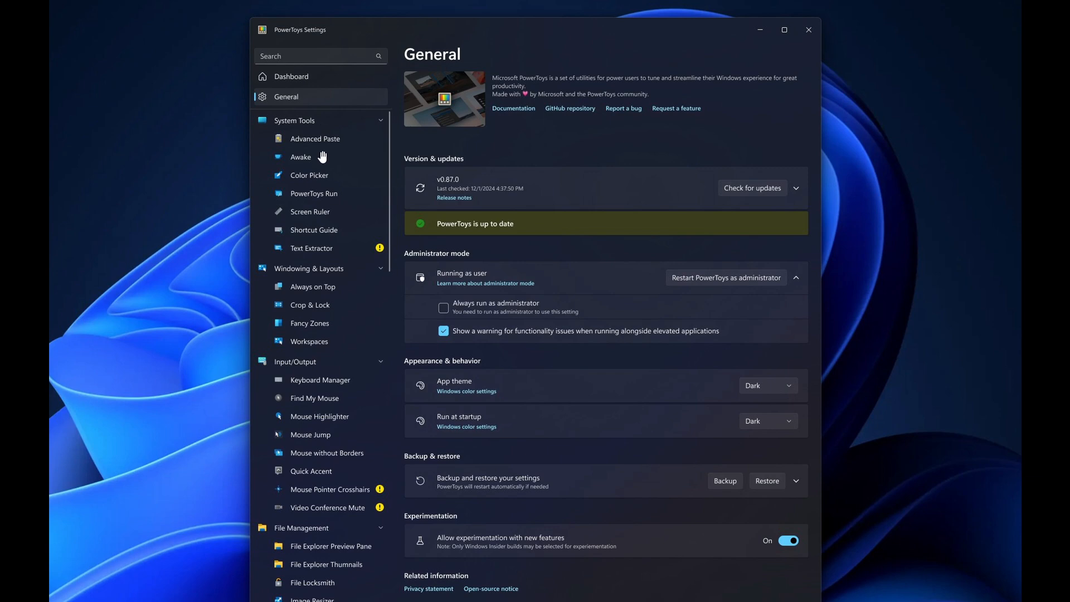
pyautogui.moveTo(317, 223)
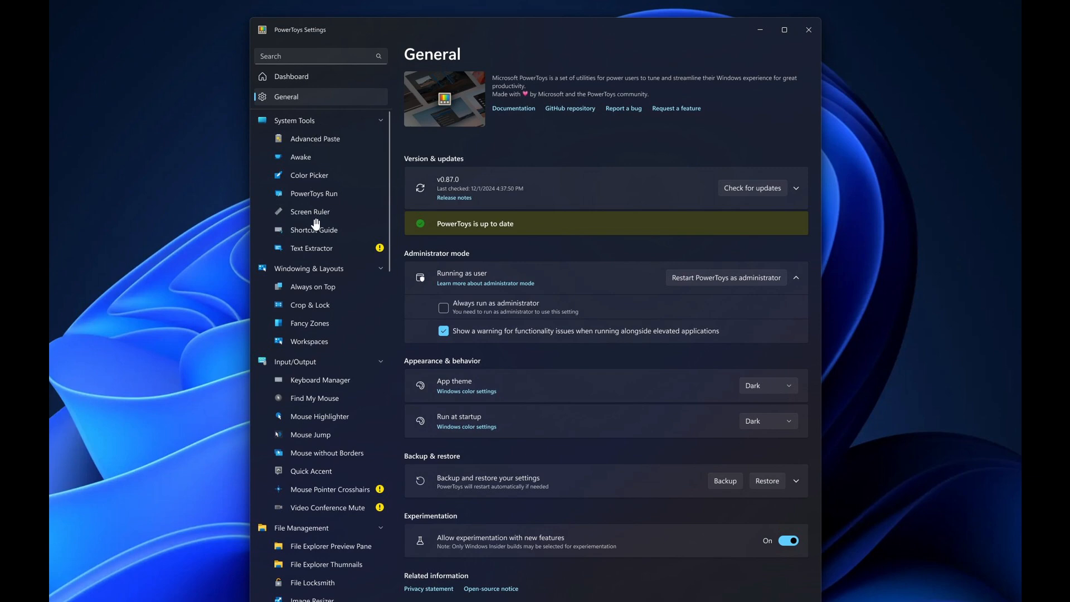
pyautogui.moveTo(309, 226)
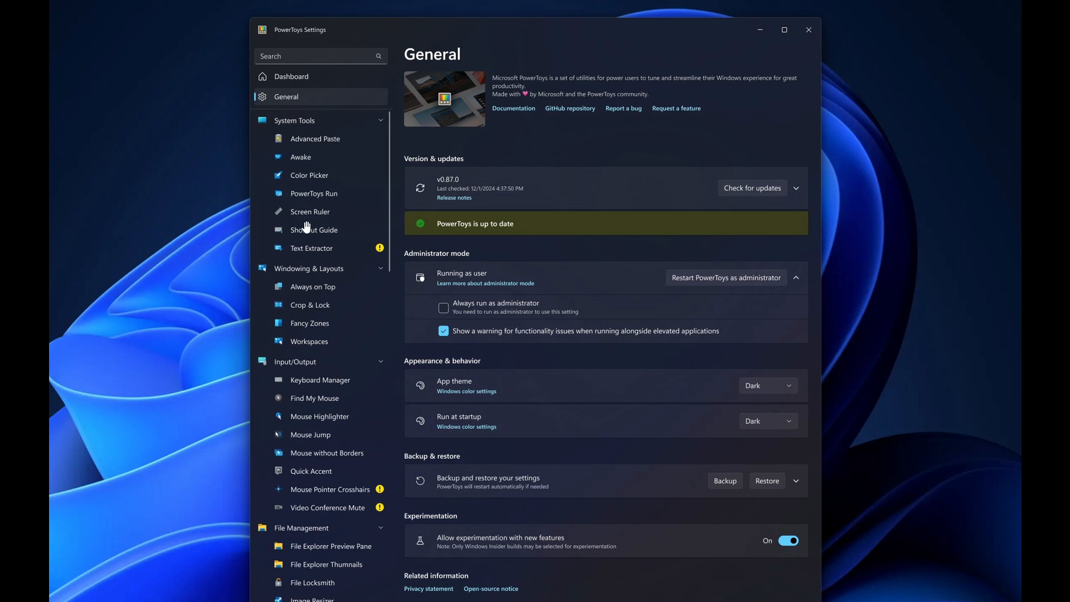
pyautogui.moveTo(311, 286)
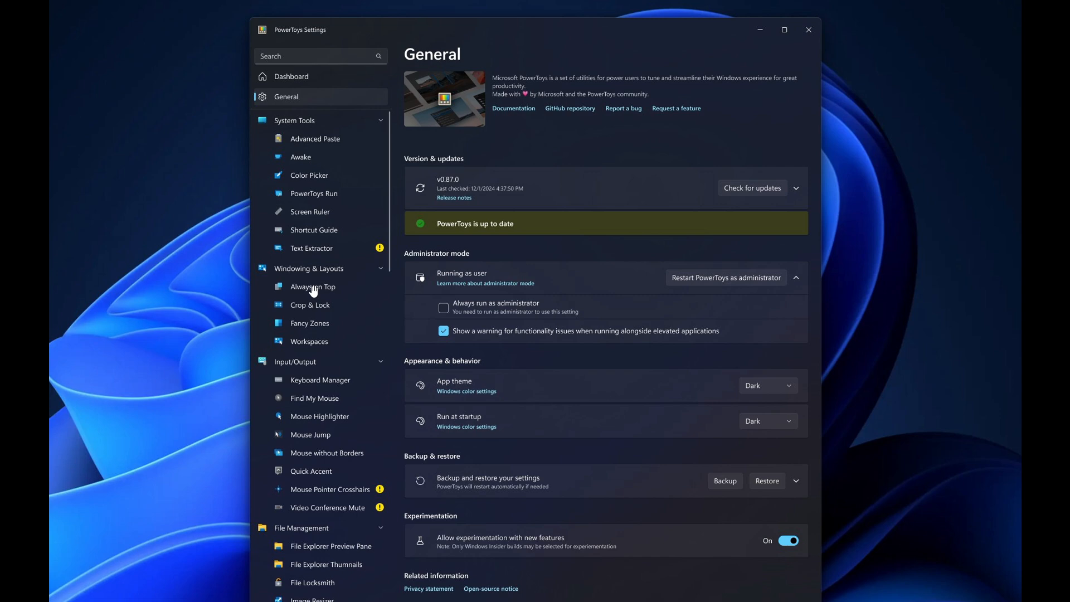
pyautogui.moveTo(314, 488)
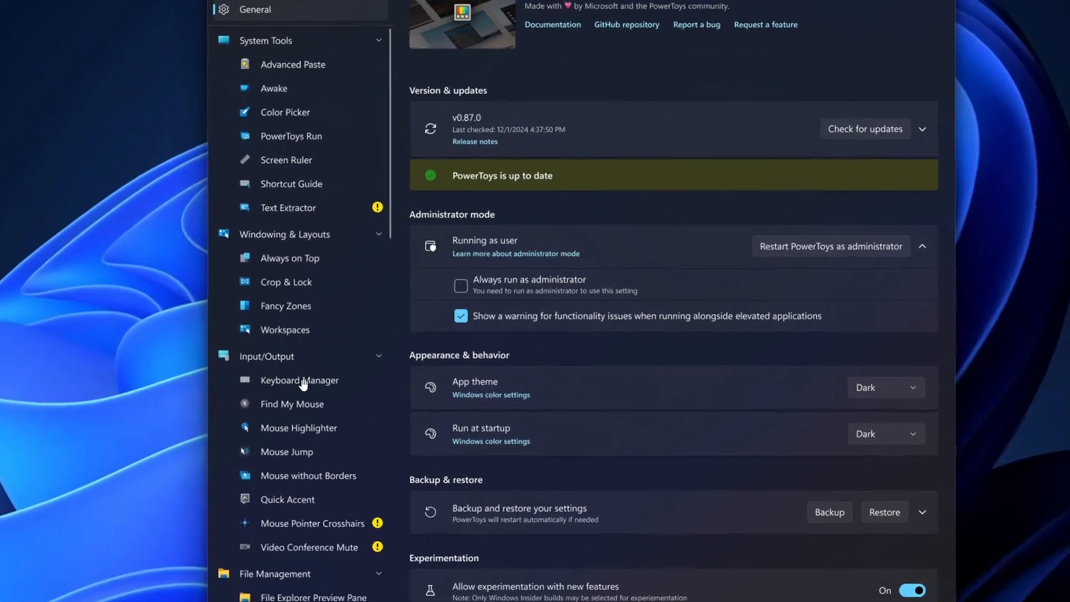
# - Collapse the mock-up's five utility categories down to their headings
pyautogui.click(805, 102)
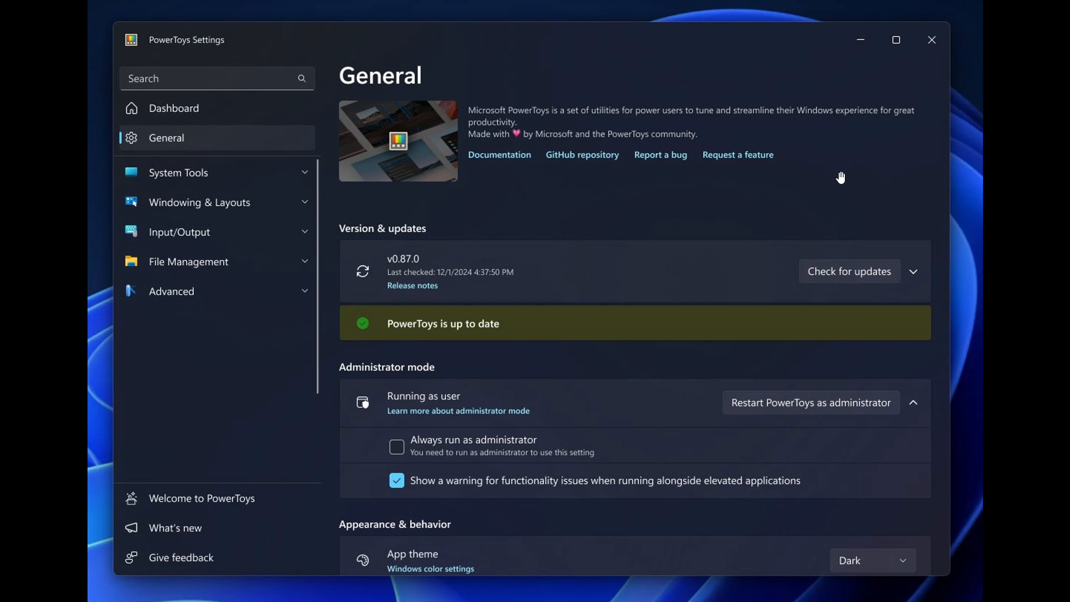
pyautogui.moveTo(176, 180)
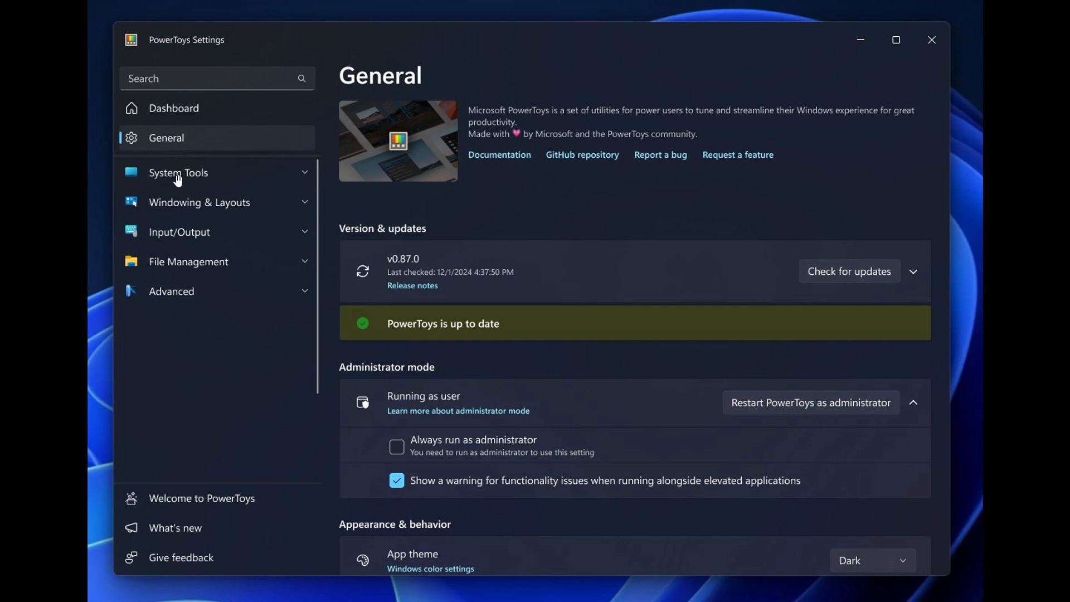
pyautogui.moveTo(264, 356)
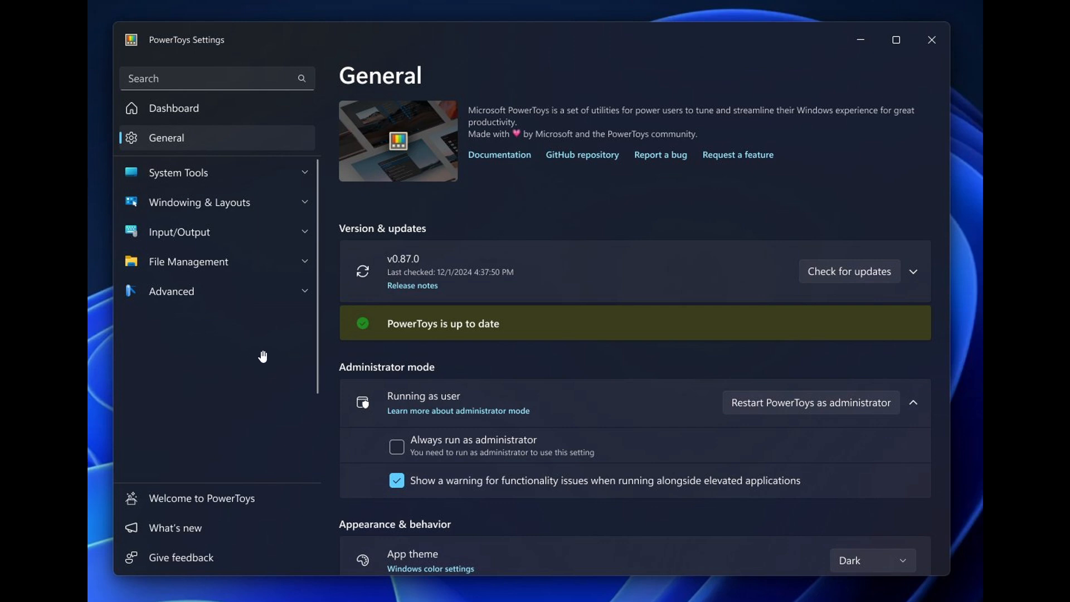
pyautogui.moveTo(282, 353)
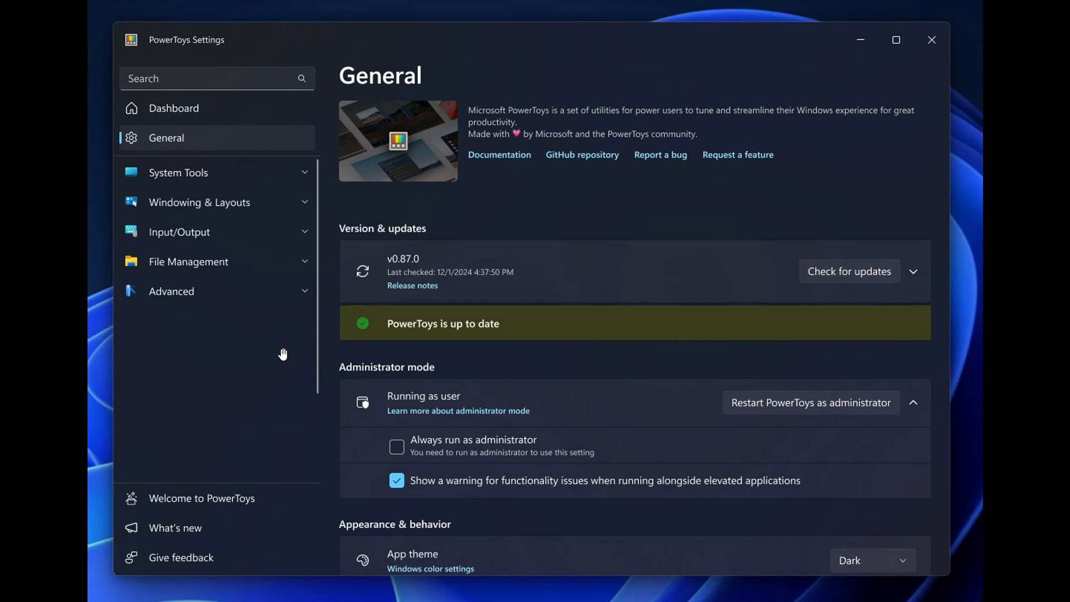
pyautogui.moveTo(271, 301)
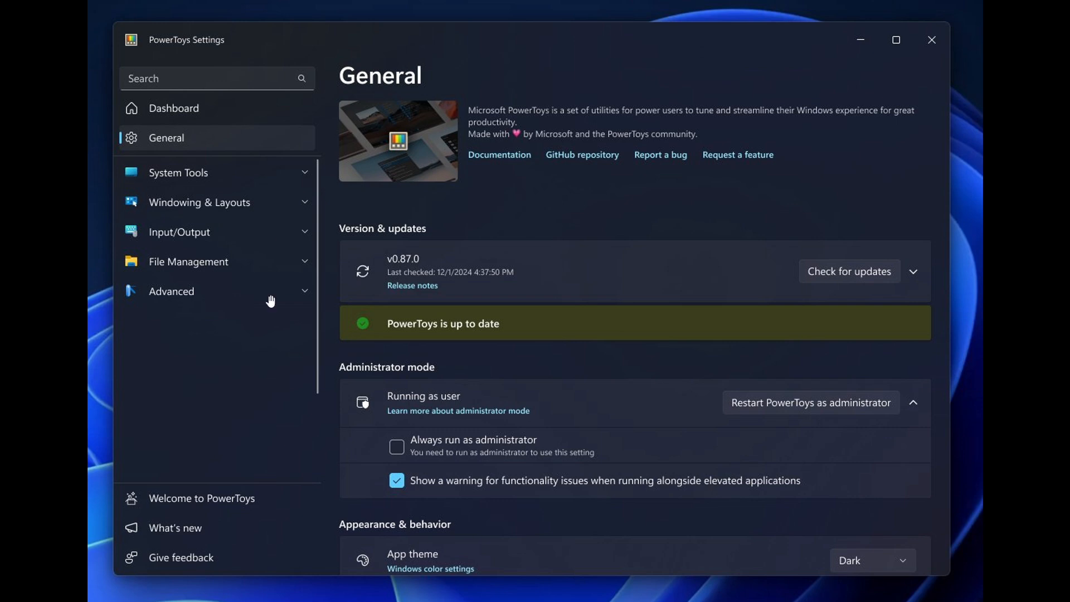
pyautogui.moveTo(696, 232)
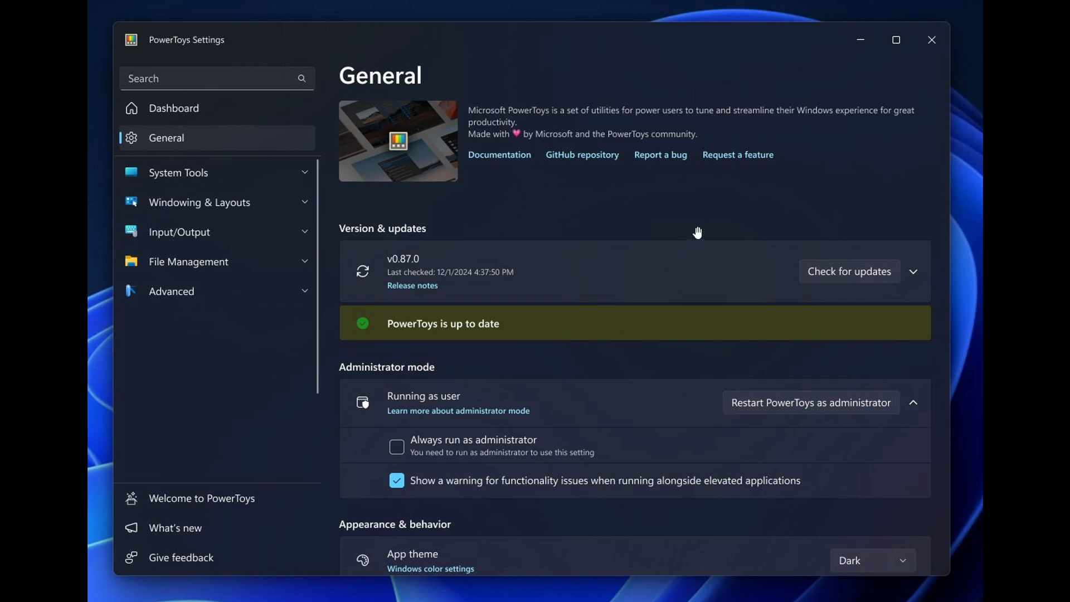
pyautogui.moveTo(225, 285)
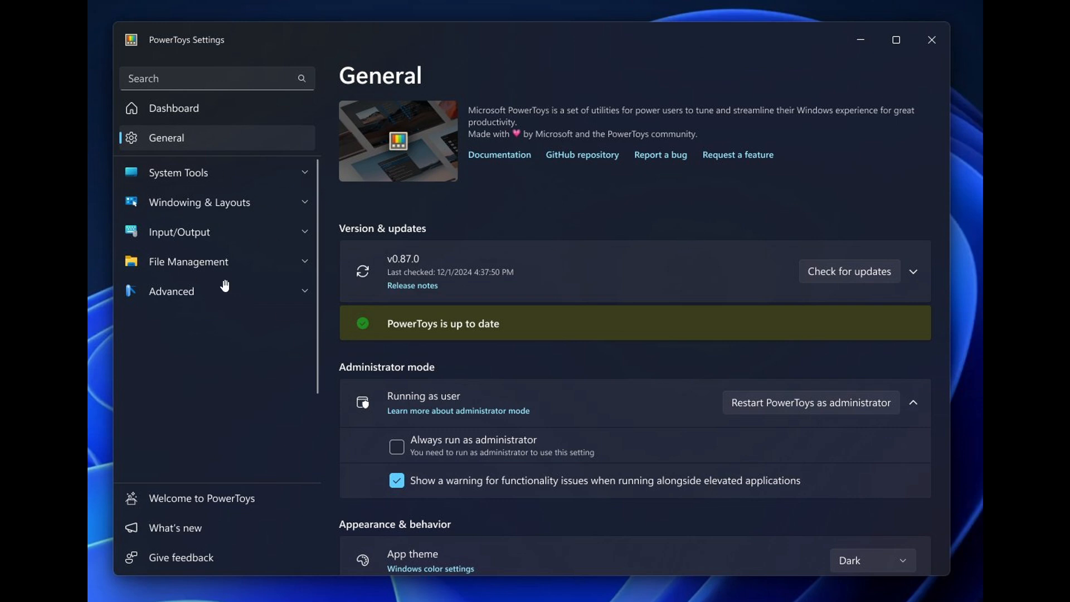
pyautogui.moveTo(785, 230)
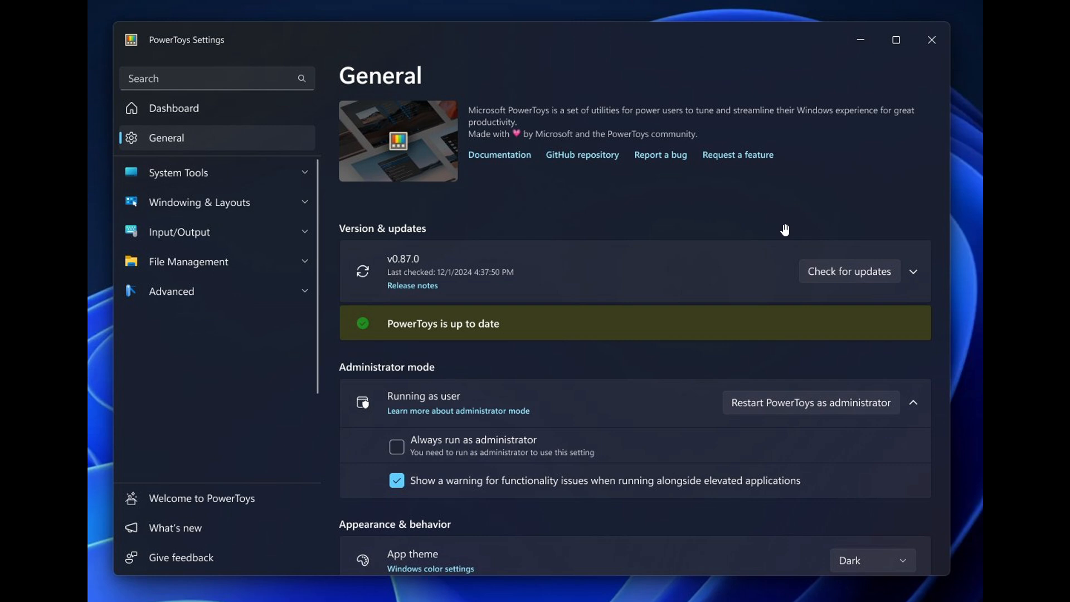
pyautogui.click(809, 401)
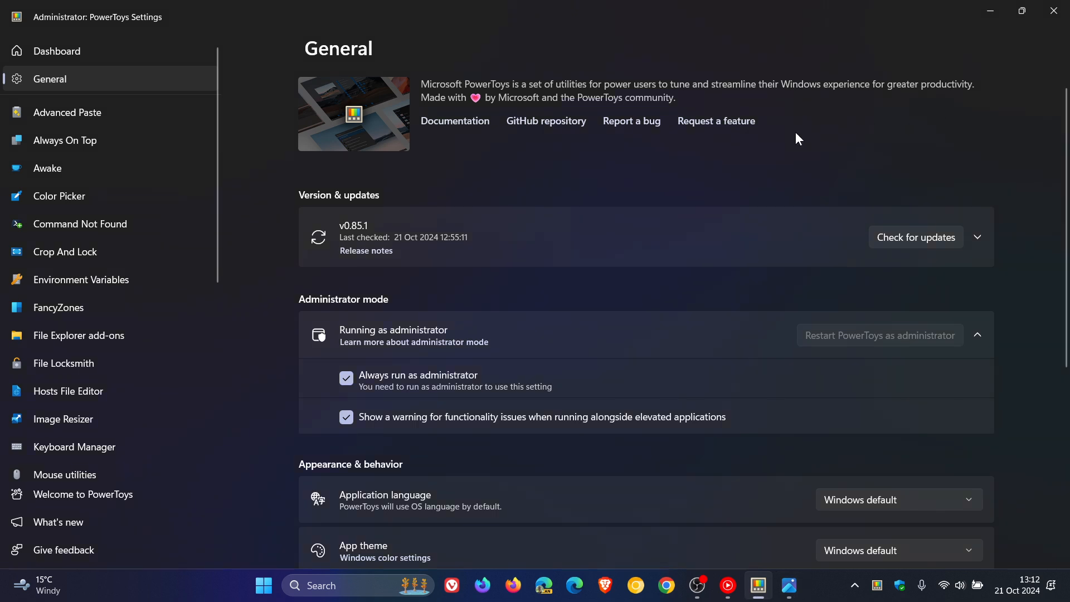
# - Browse the flat utility list, then minimise the PowerToys Settings window
pyautogui.scroll(-3)
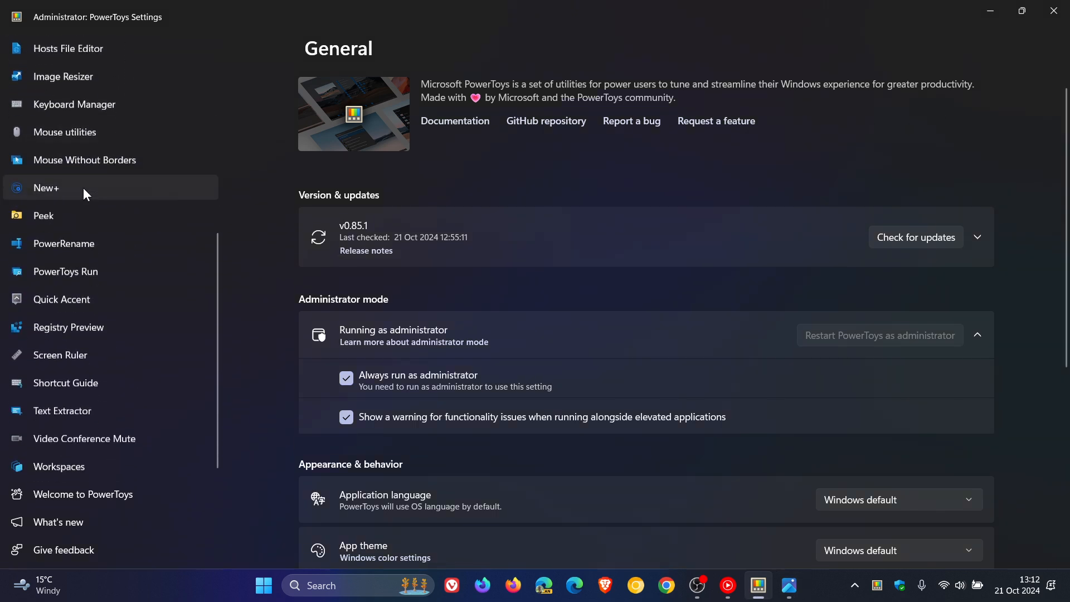
pyautogui.scroll(3)
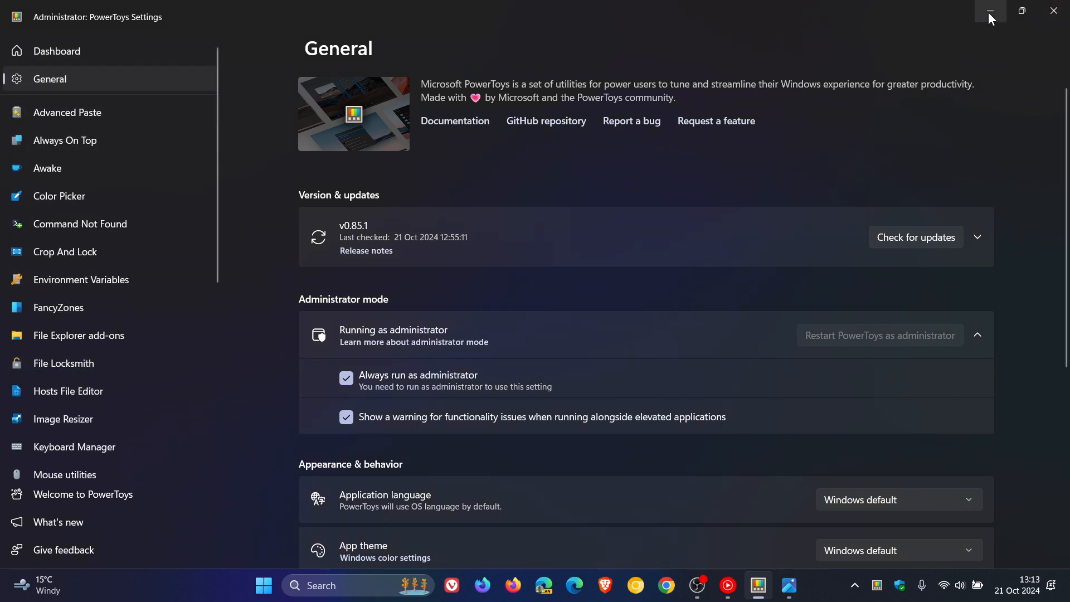
pyautogui.click(991, 12)
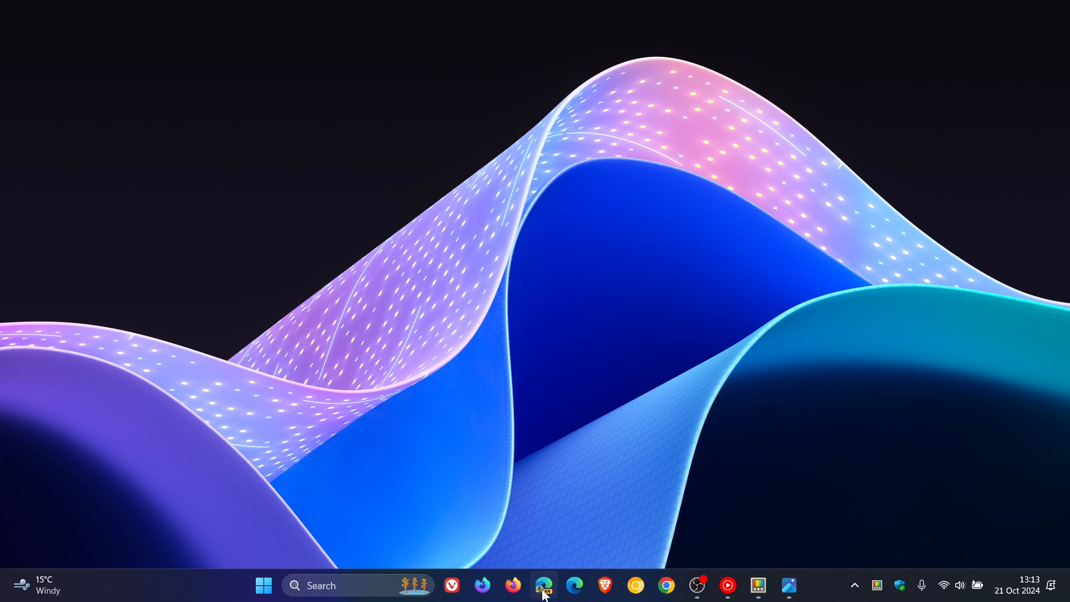
# - Bring up Microsoft Edge on its Profiles settings page
pyautogui.click(544, 584)
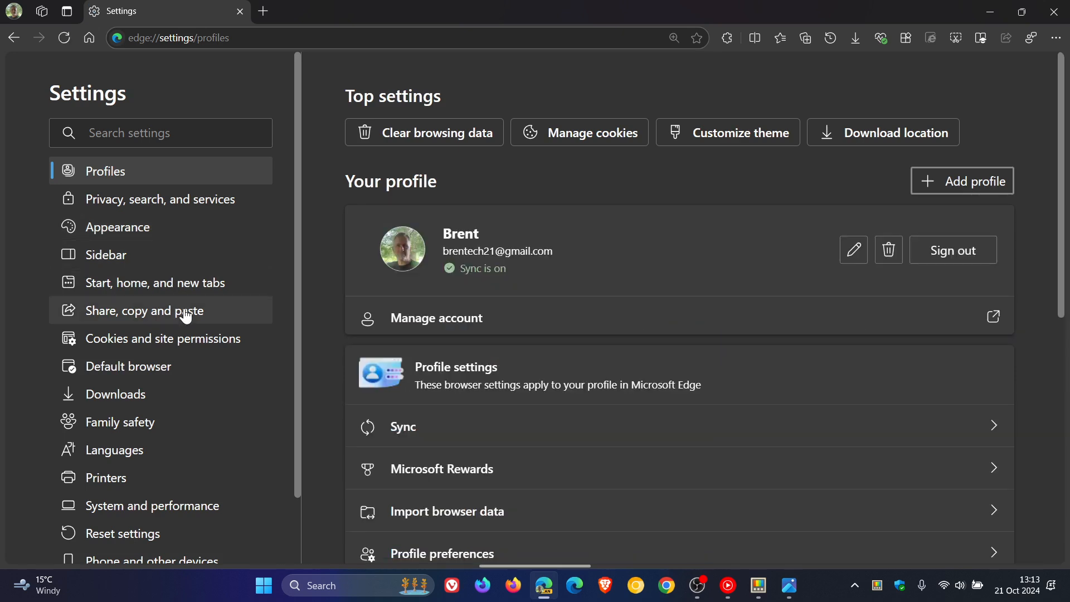
# - Visit Edge's Appearance and Theme pages, then view System and performance
pyautogui.click(118, 227)
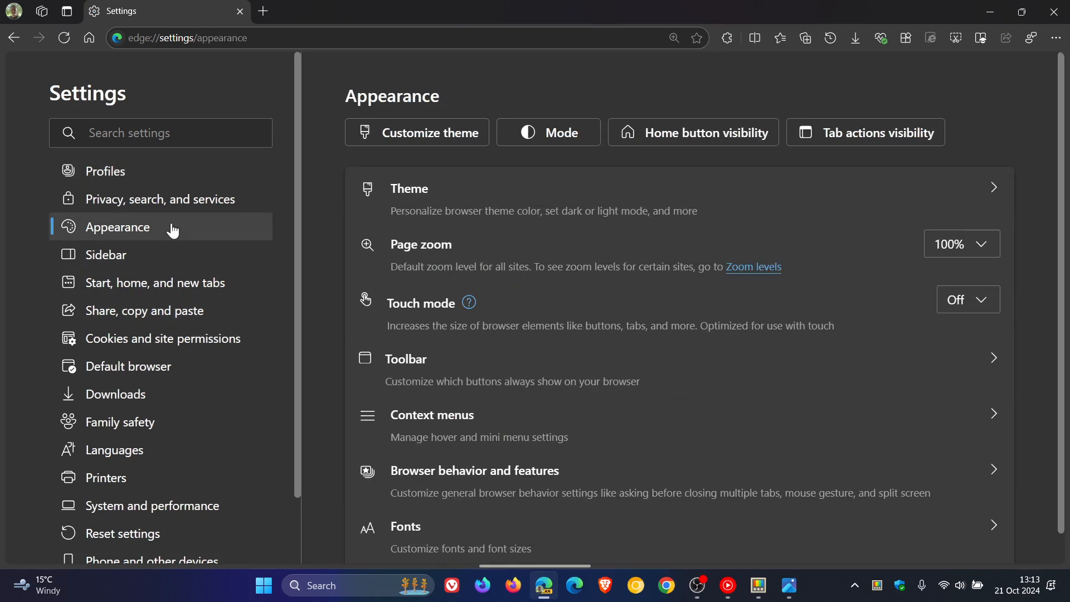
pyautogui.moveTo(667, 474)
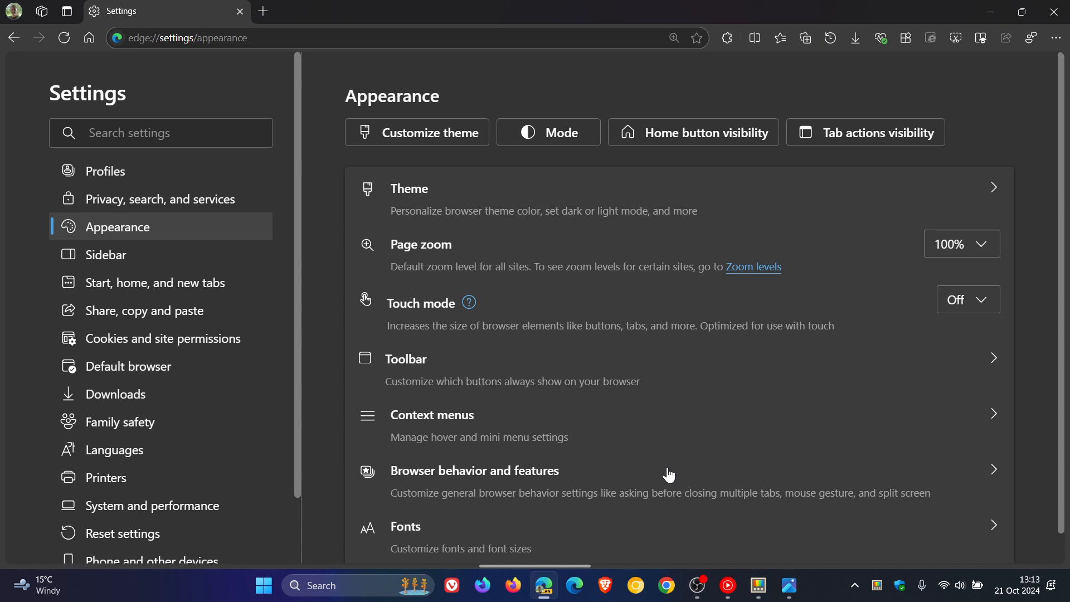
pyautogui.moveTo(766, 204)
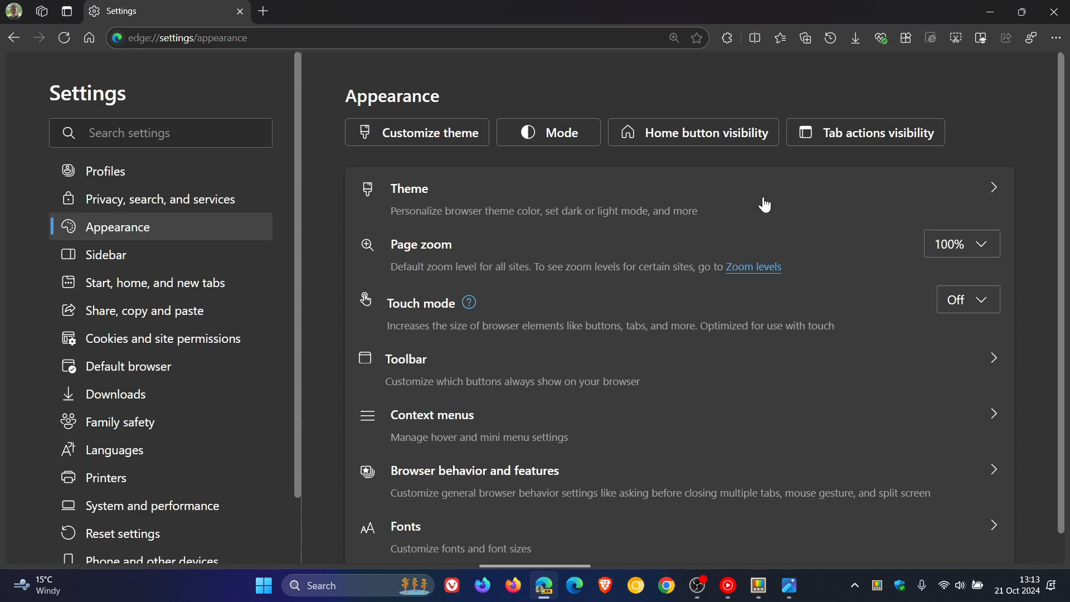
pyautogui.moveTo(92, 227)
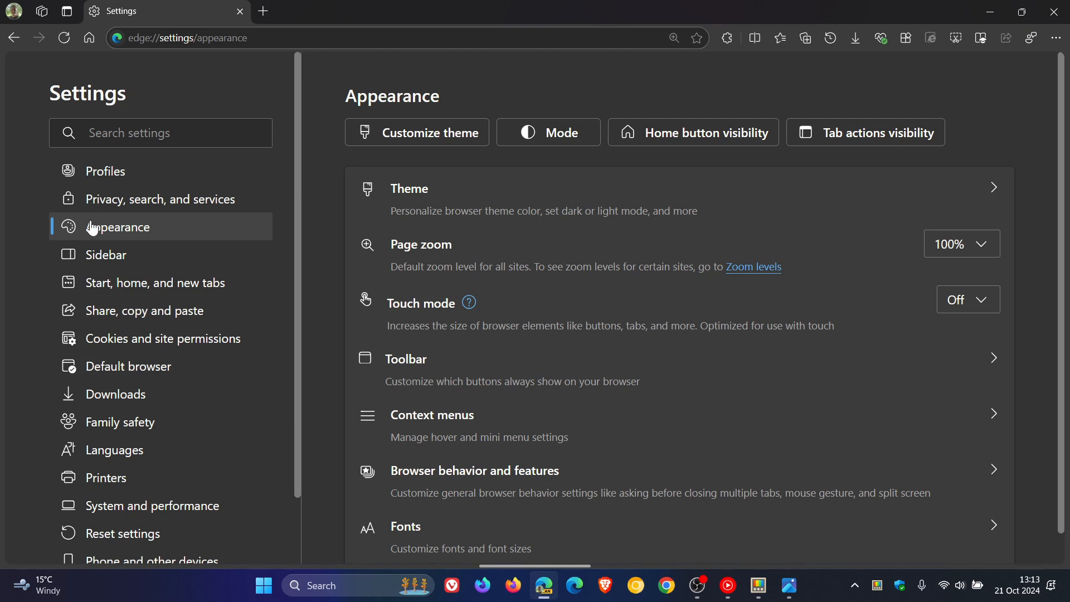
pyautogui.moveTo(324, 228)
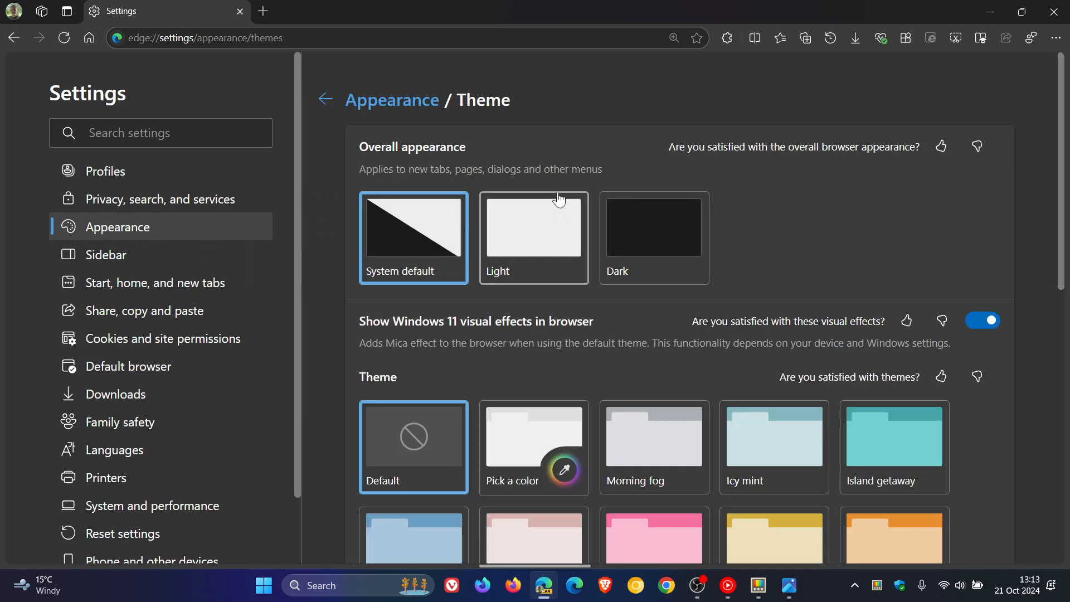
pyautogui.click(325, 100)
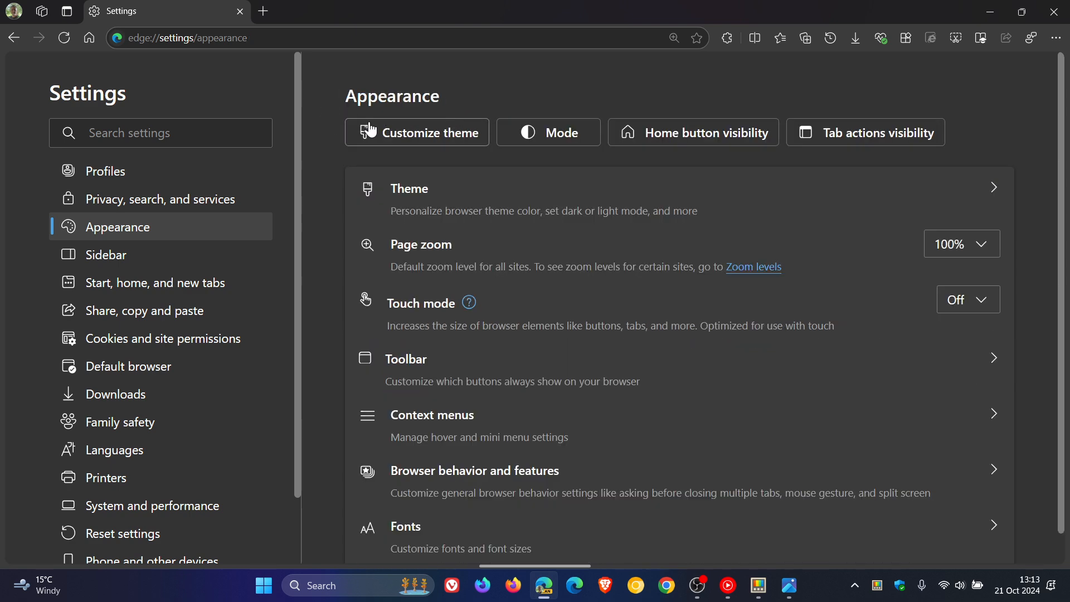
pyautogui.moveTo(580, 129)
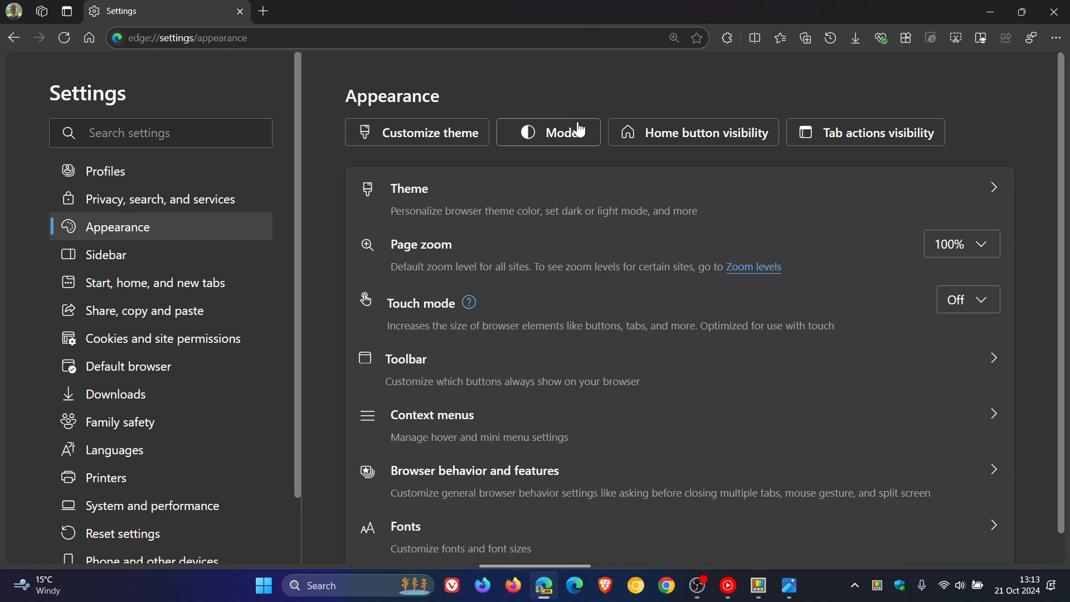
pyautogui.moveTo(179, 360)
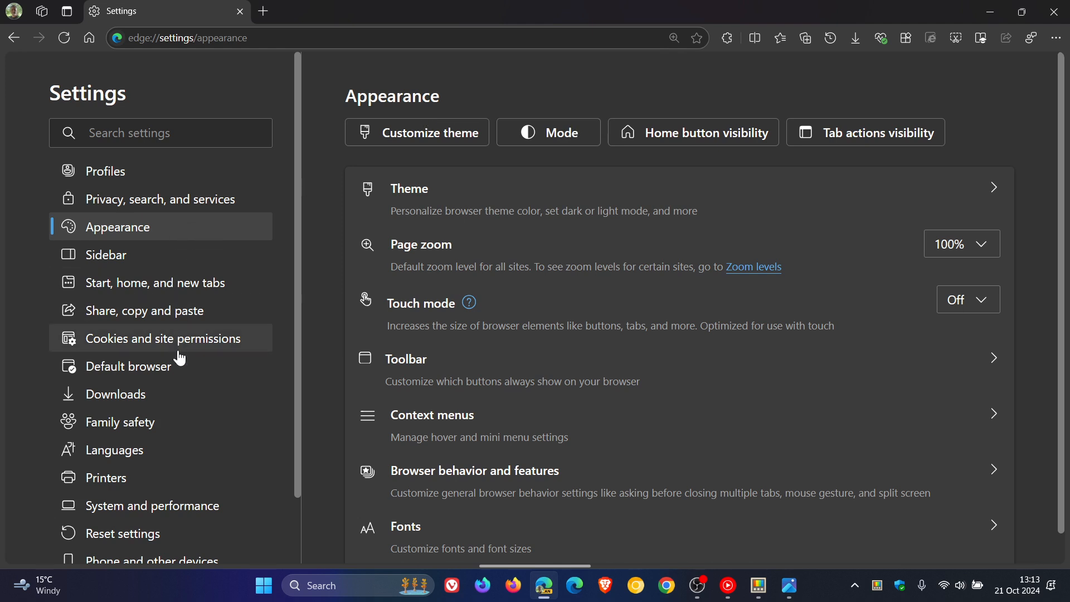
pyautogui.scroll(-3)
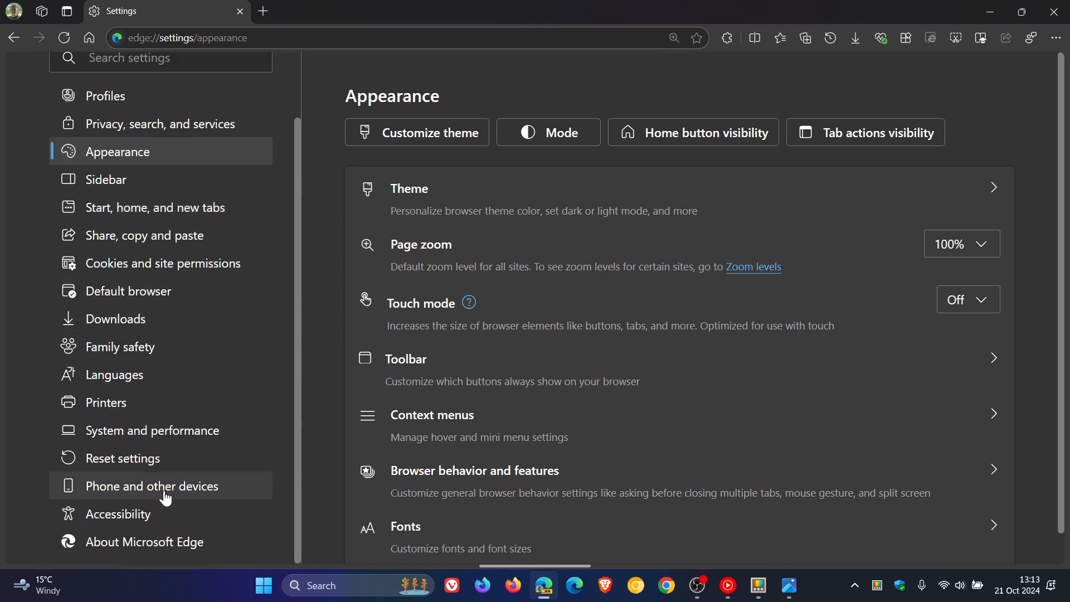
pyautogui.click(152, 430)
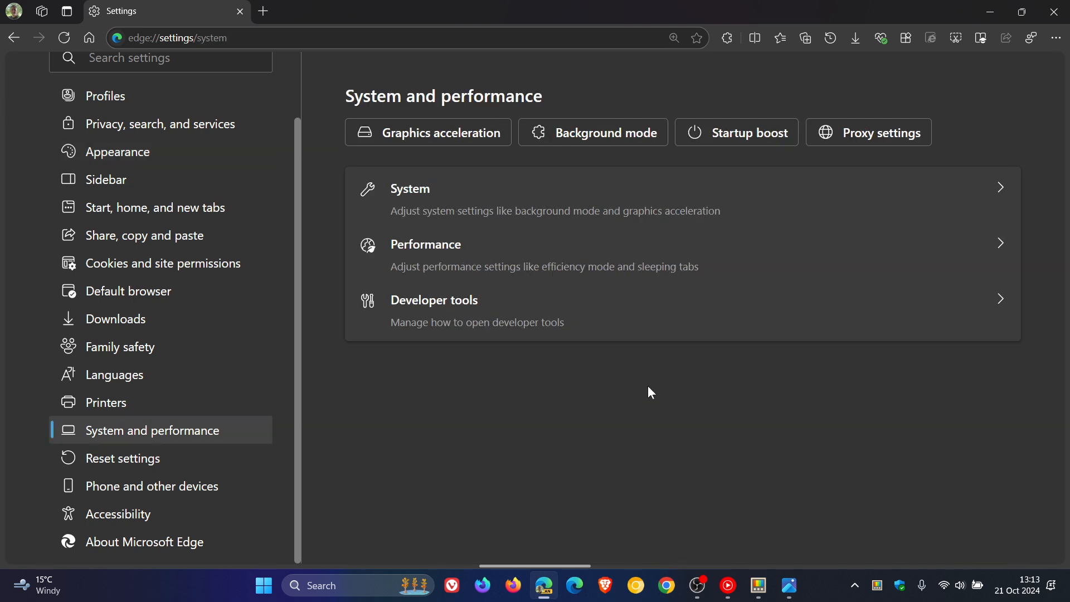
pyautogui.moveTo(717, 381)
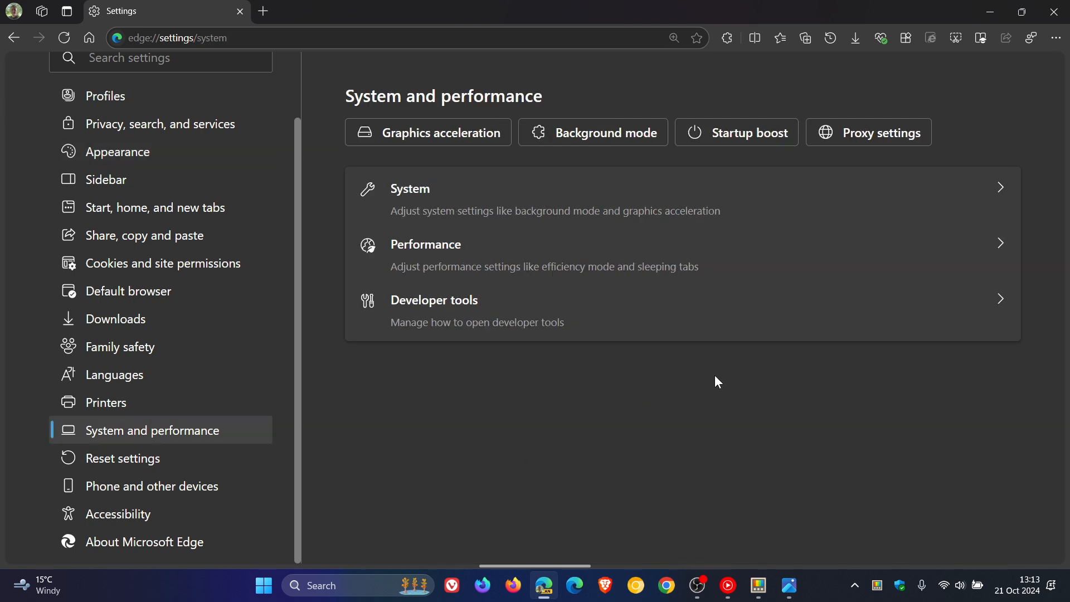